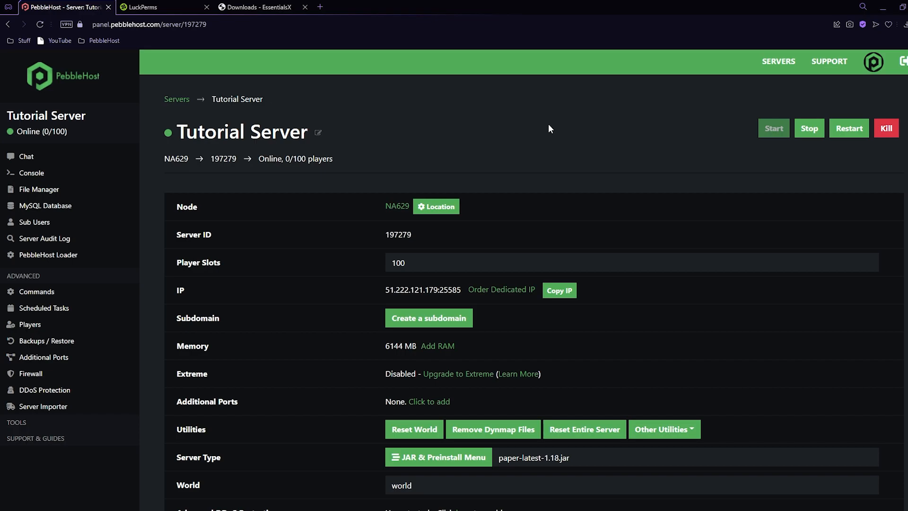
mouse_move(544, 128)
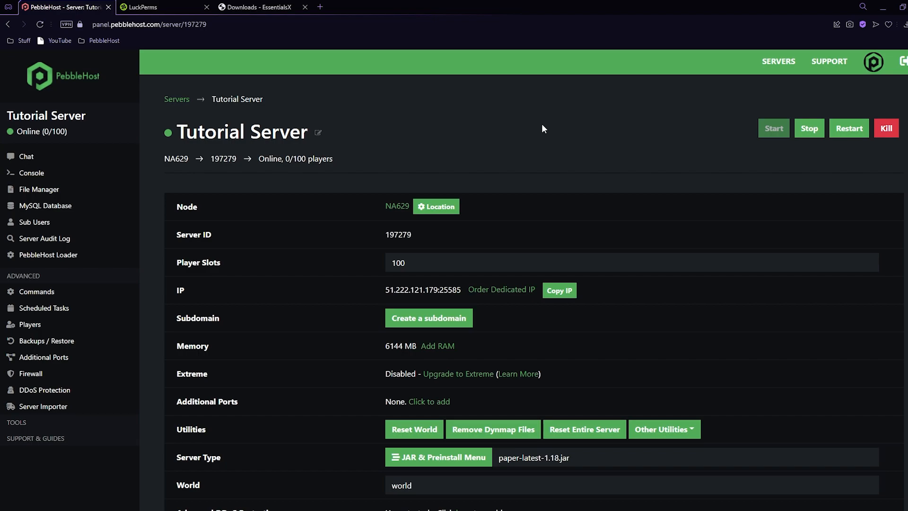
mouse_move(546, 95)
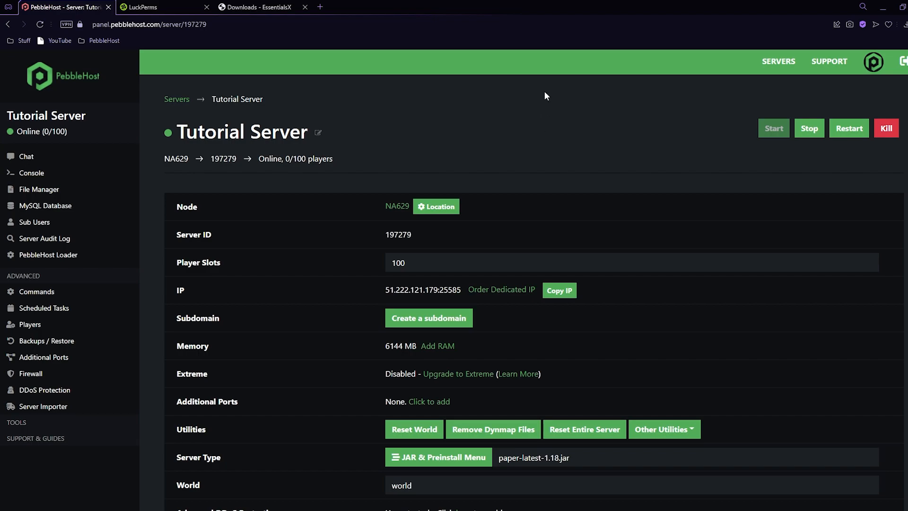
mouse_move(540, 101)
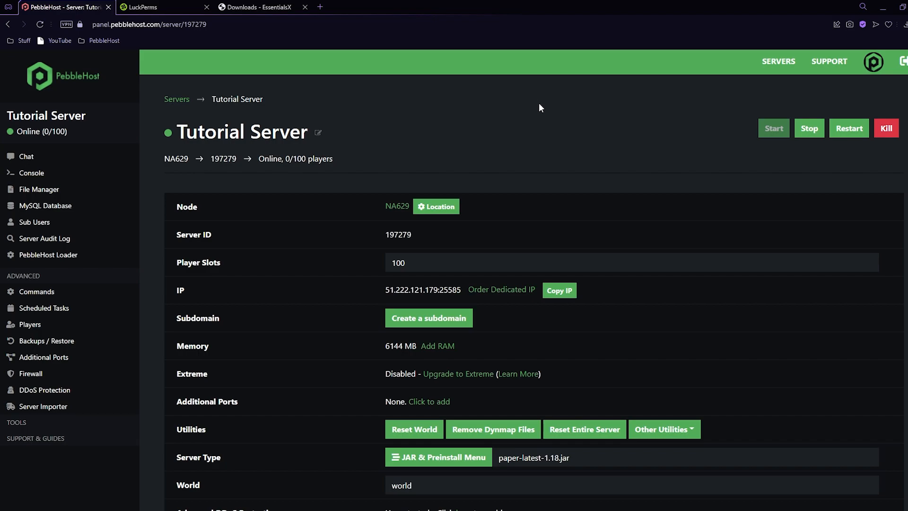
Browse Spigot and CraftBukkit versions, then set the server type to Paper 1.18.1 LATEST
scroll("down", 3)
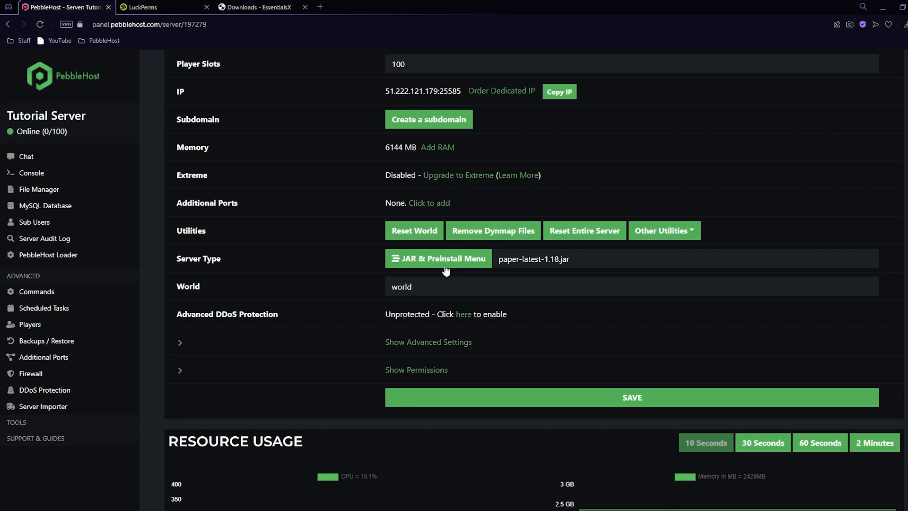
left_click(438, 258)
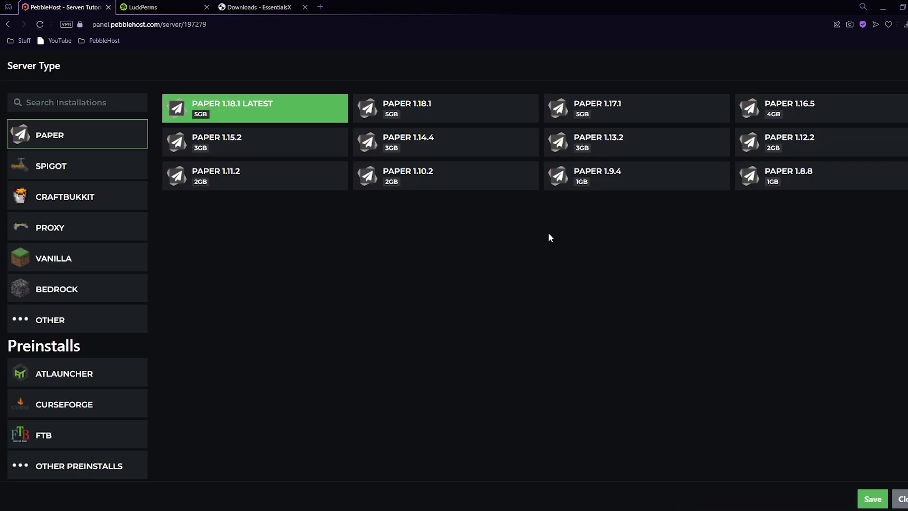
left_click(51, 166)
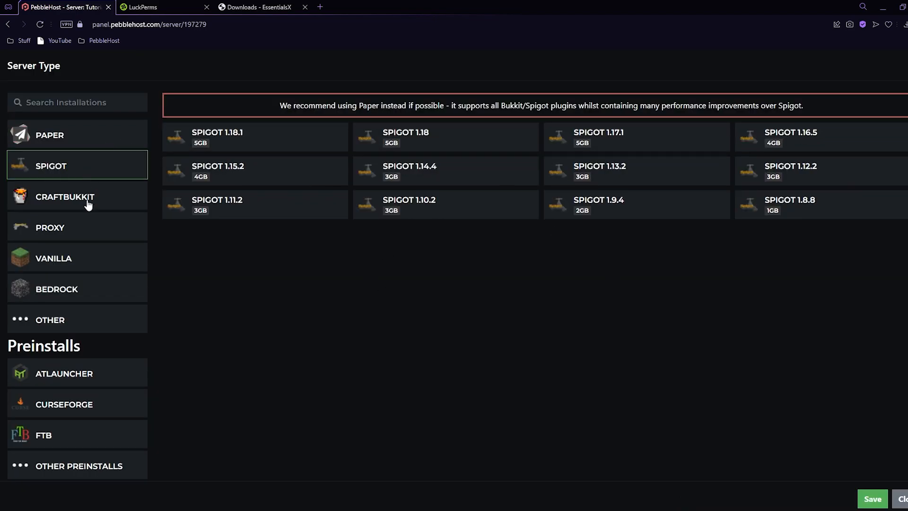
left_click(68, 196)
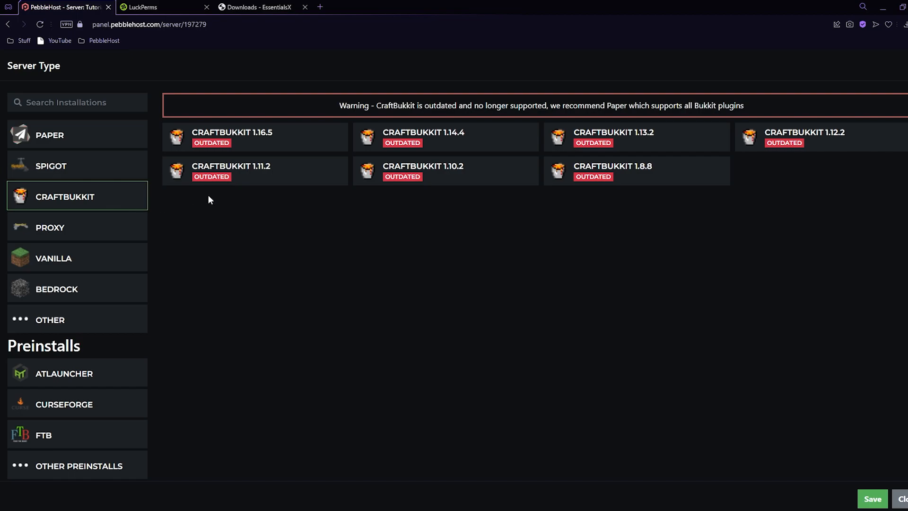
left_click(52, 134)
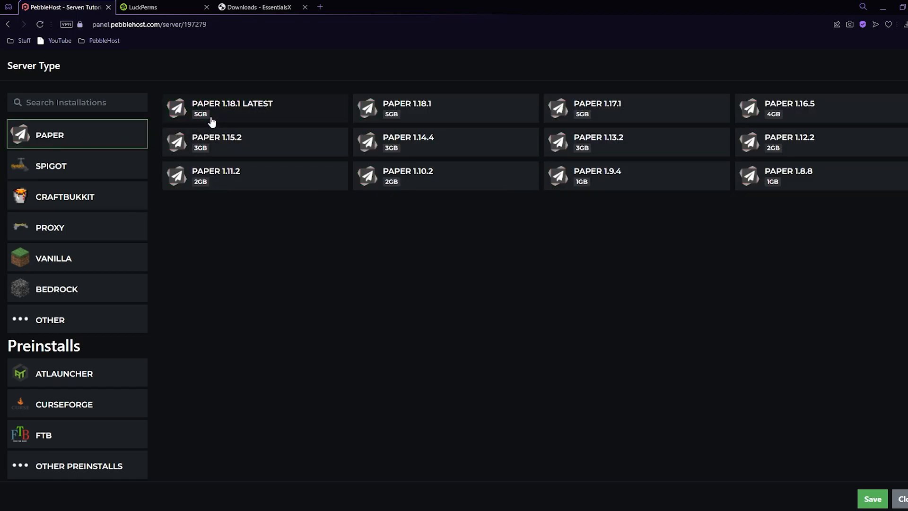
left_click(251, 107)
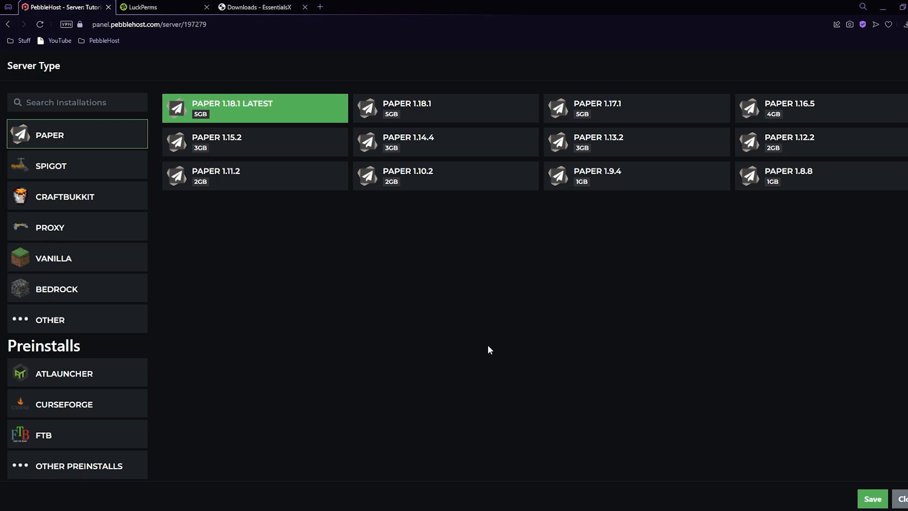
mouse_move(474, 347)
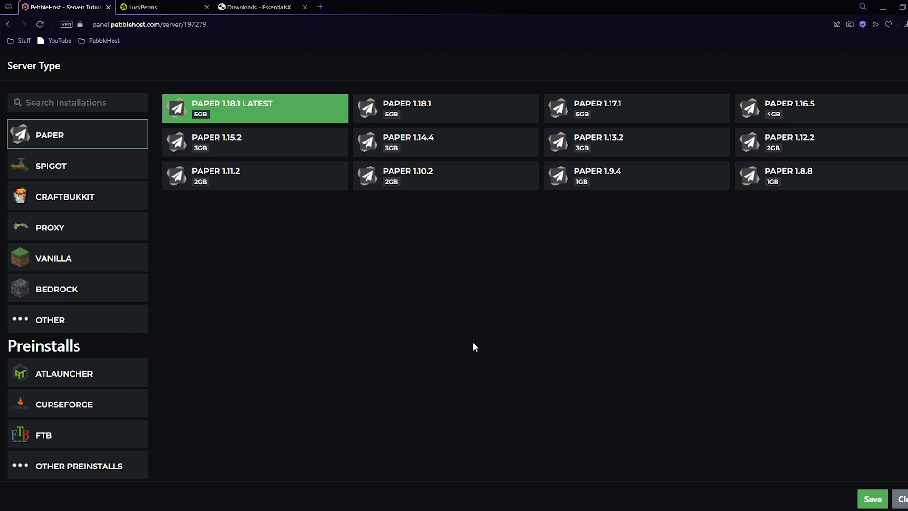
mouse_move(388, 287)
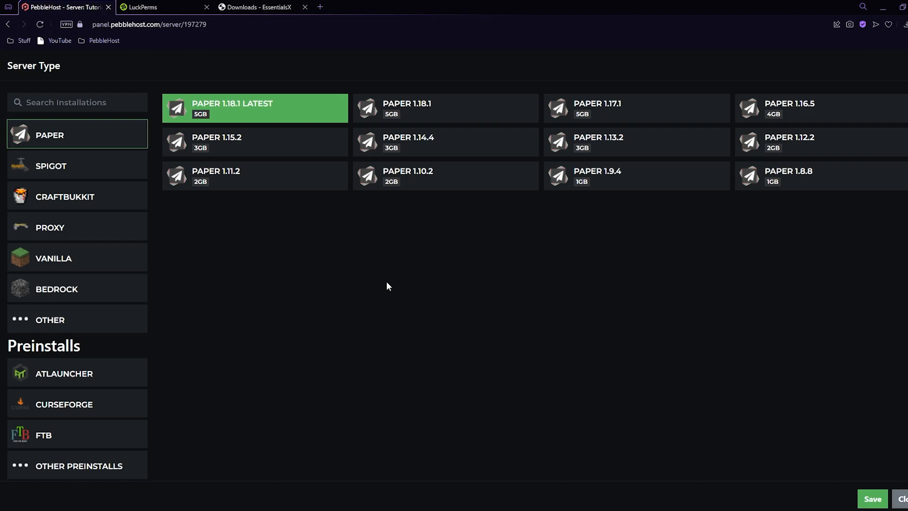
mouse_move(137, 222)
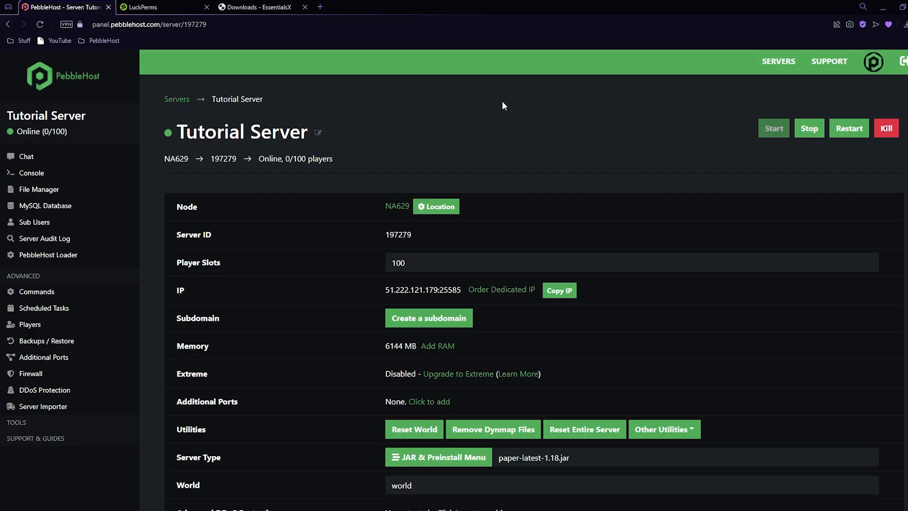
mouse_move(561, 84)
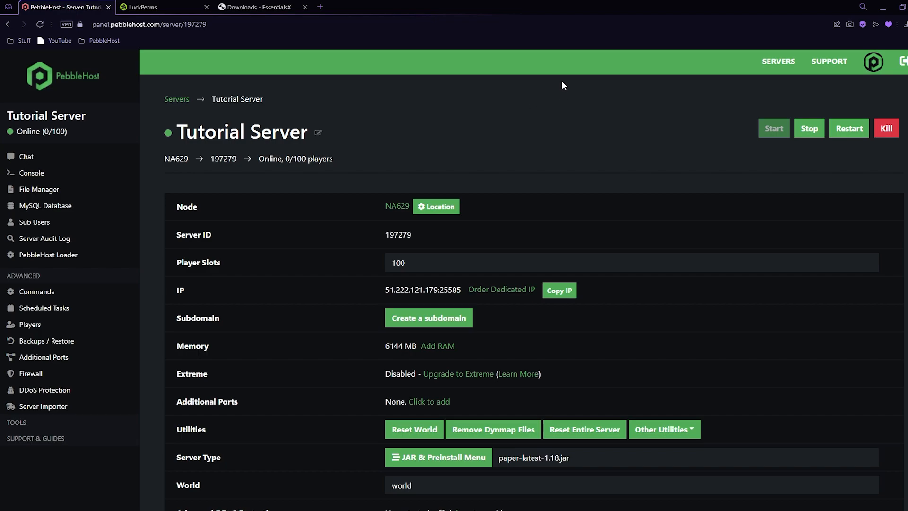
mouse_move(434, 118)
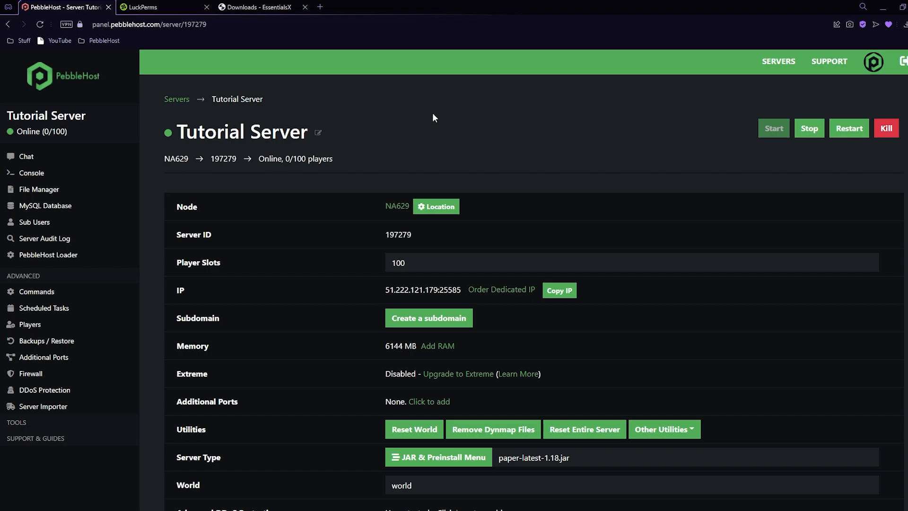
Save the Bukkit build of LuckPerms 5.4.5 from the LuckPerms download page to Downloads
left_click(156, 7)
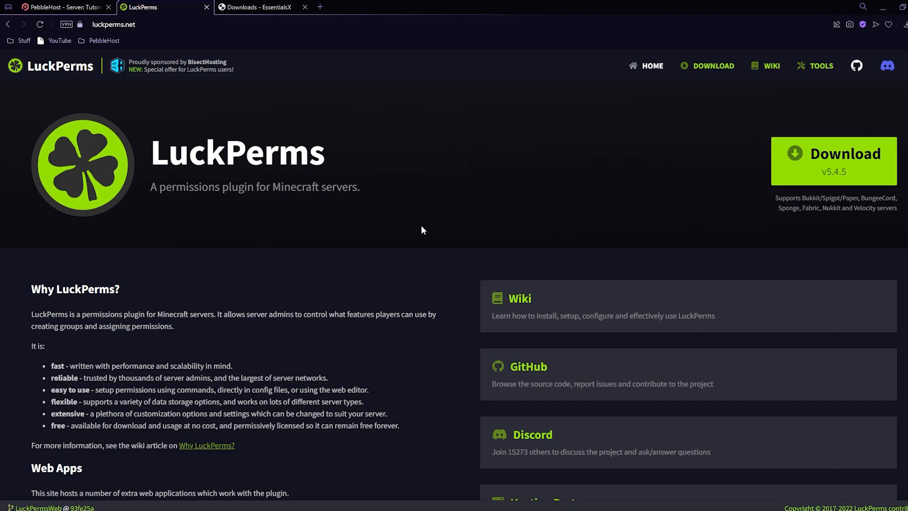
left_click(834, 161)
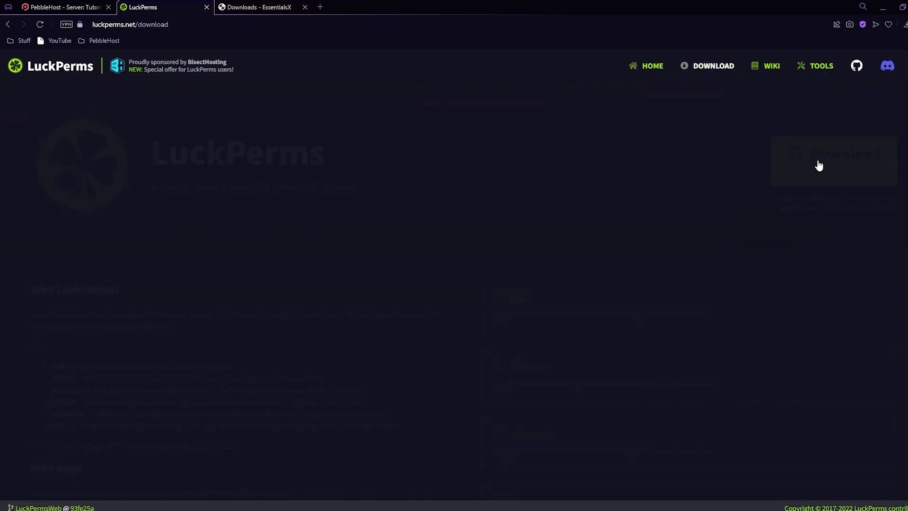
left_click(835, 161)
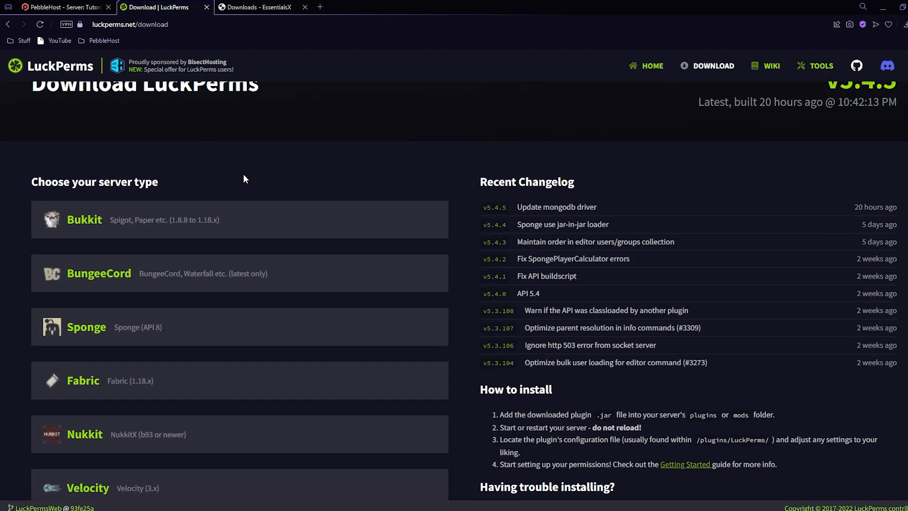
mouse_move(69, 236)
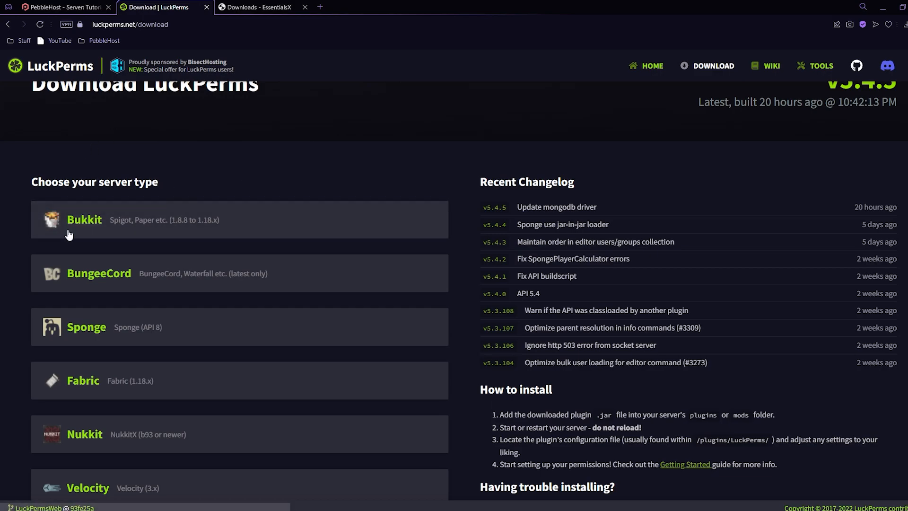
mouse_move(93, 228)
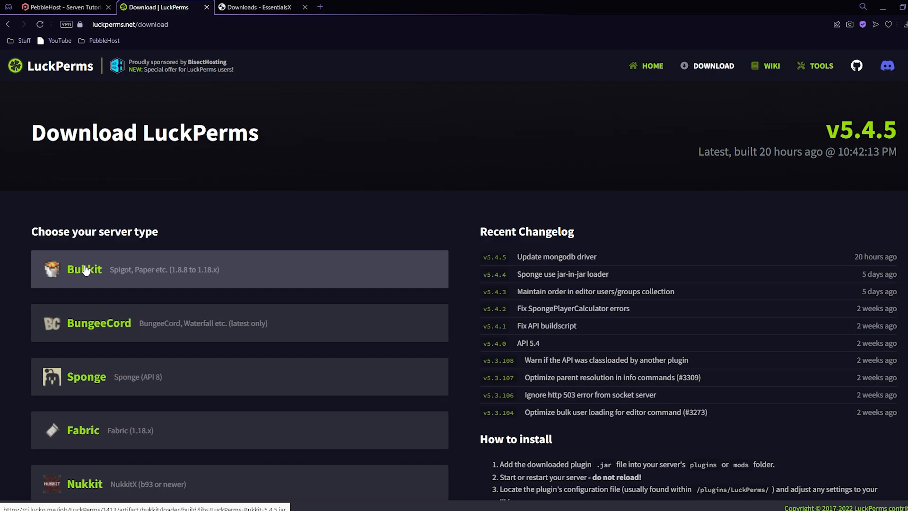
left_click(84, 270)
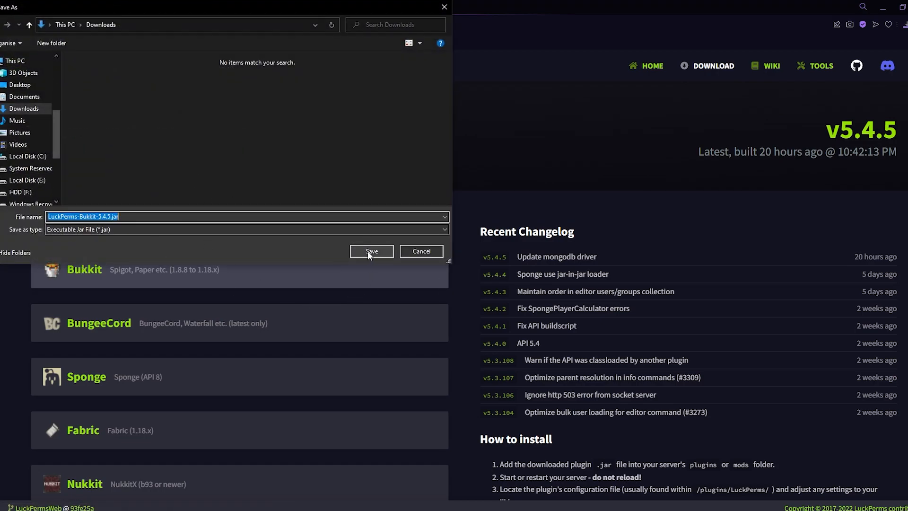
left_click(372, 251)
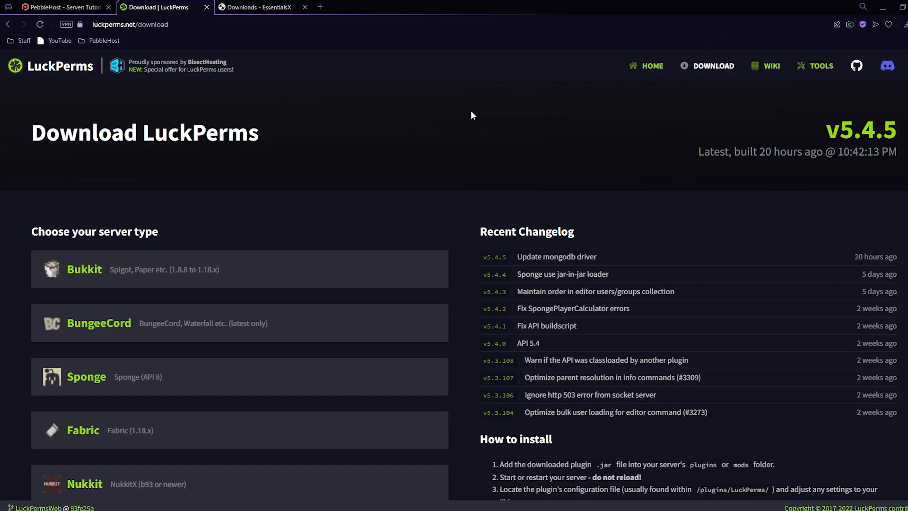
Switch to the EssentialsX downloads page showing development build 2.19.3
left_click(262, 7)
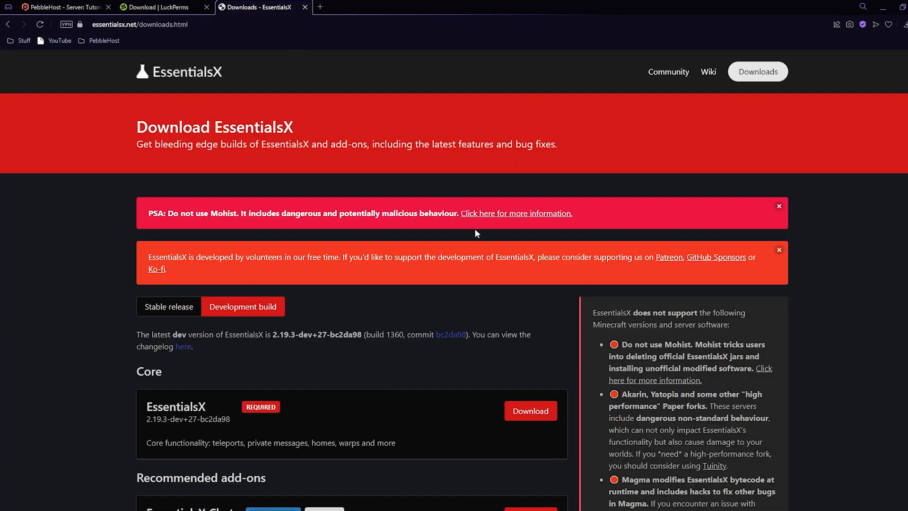
mouse_move(424, 250)
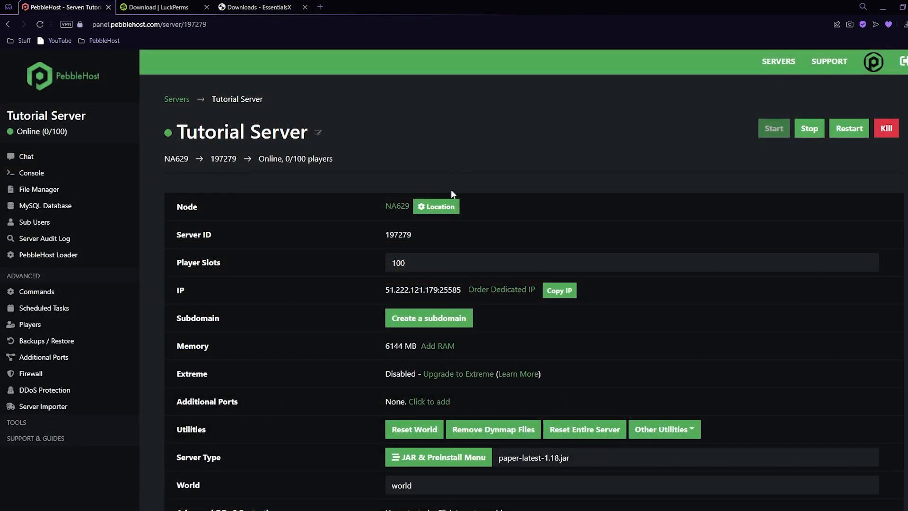
mouse_move(691, 151)
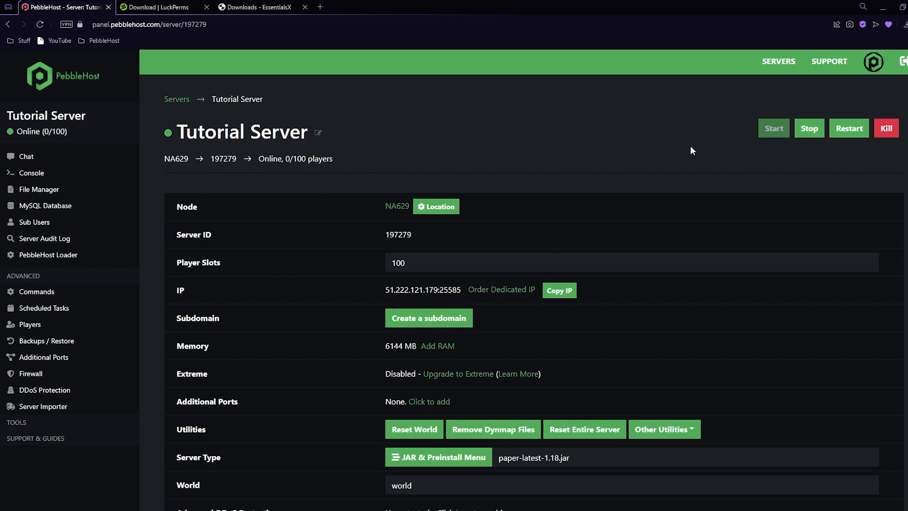
mouse_move(250, 177)
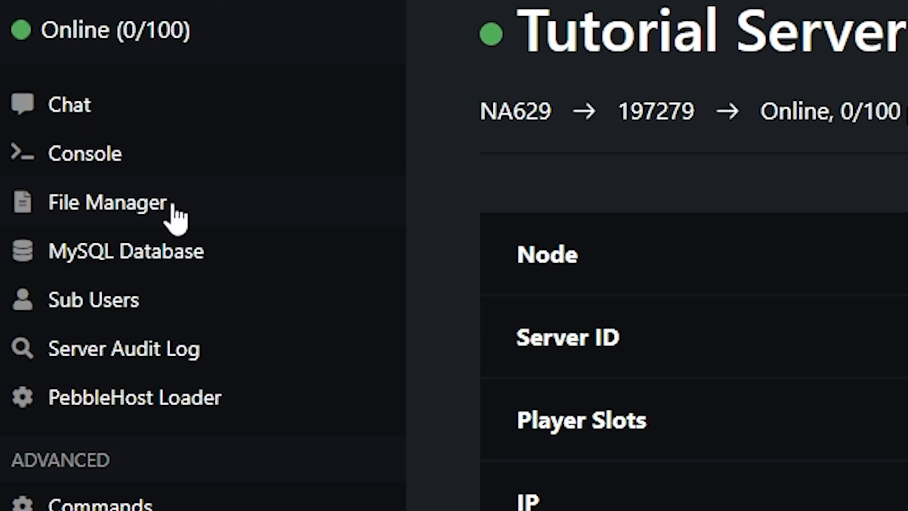
Open File Manager and go into the plugins folder, which holds only bStats
left_click(106, 203)
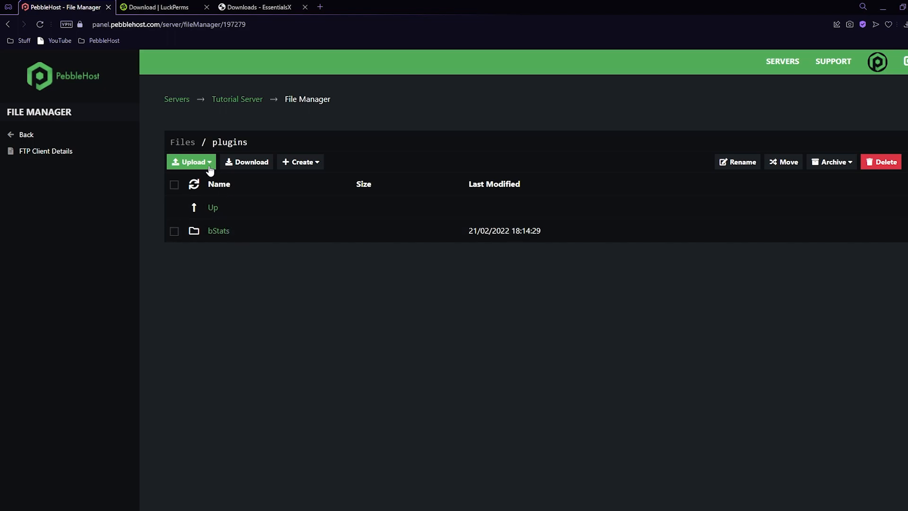
Upload the EssentialsX 2.19.3 and LuckPerms Bukkit 5.4.5 jars as individual files
left_click(191, 162)
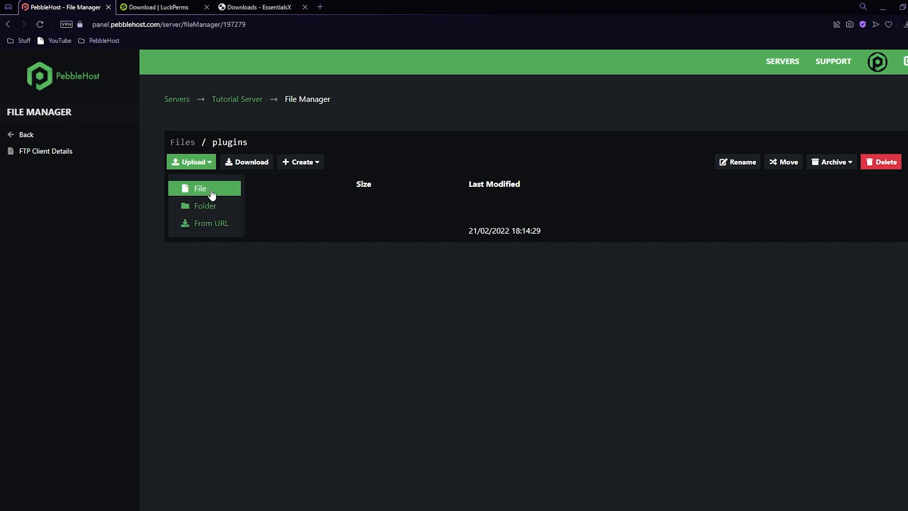
left_click(200, 188)
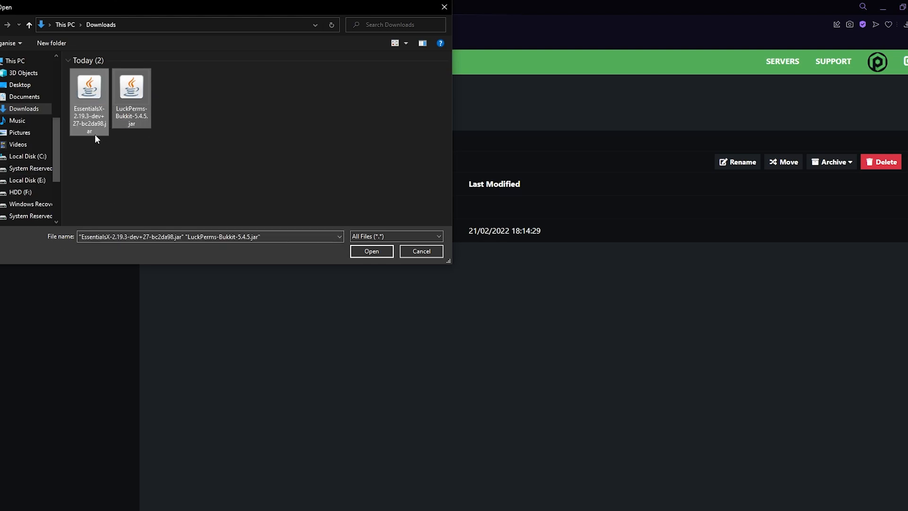
mouse_move(304, 191)
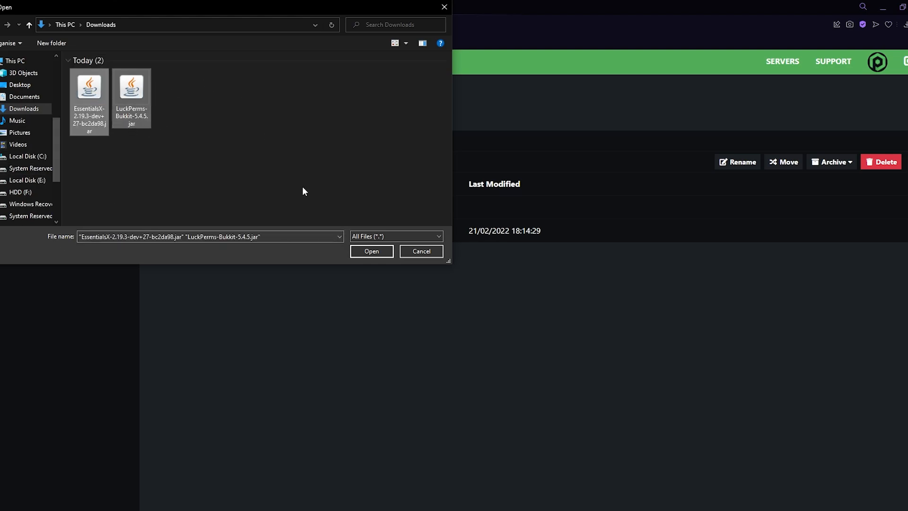
left_click(372, 251)
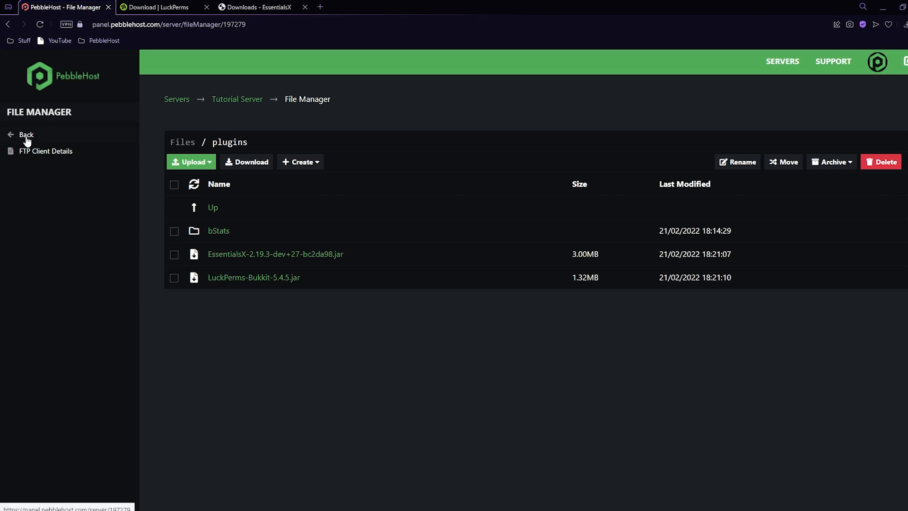
Stop the Tutorial Server from the overview and start it again until it shows Online
left_click(25, 134)
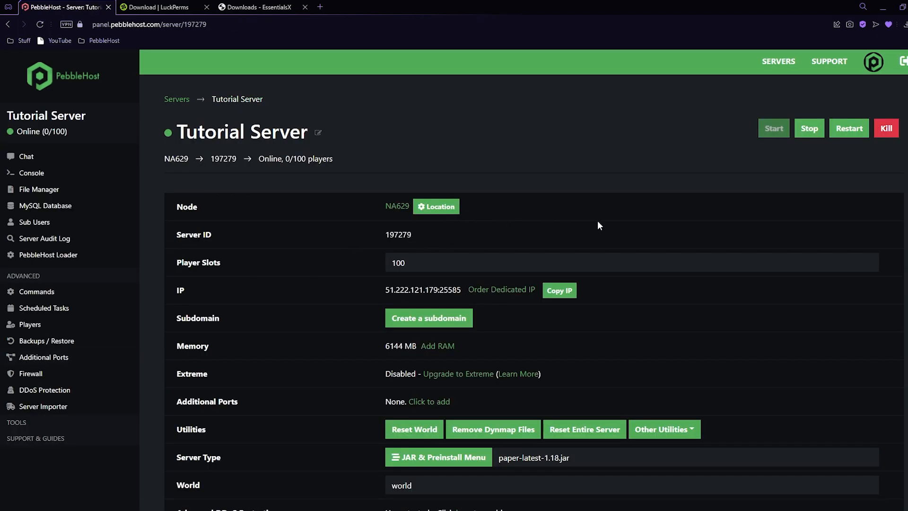
left_click(809, 128)
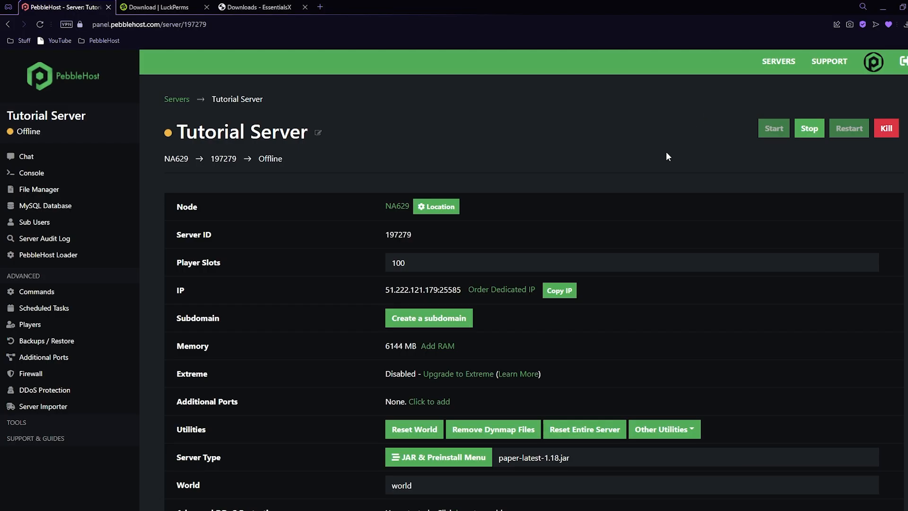
mouse_move(606, 95)
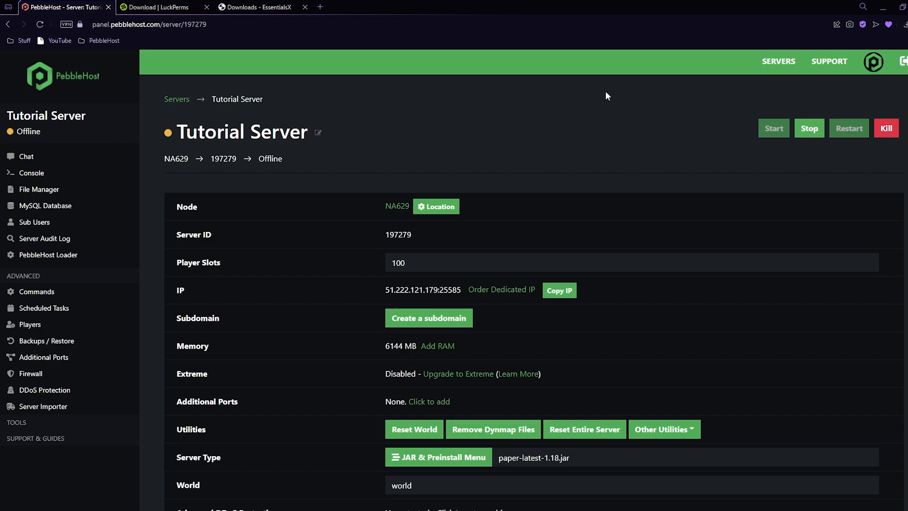
left_click(774, 128)
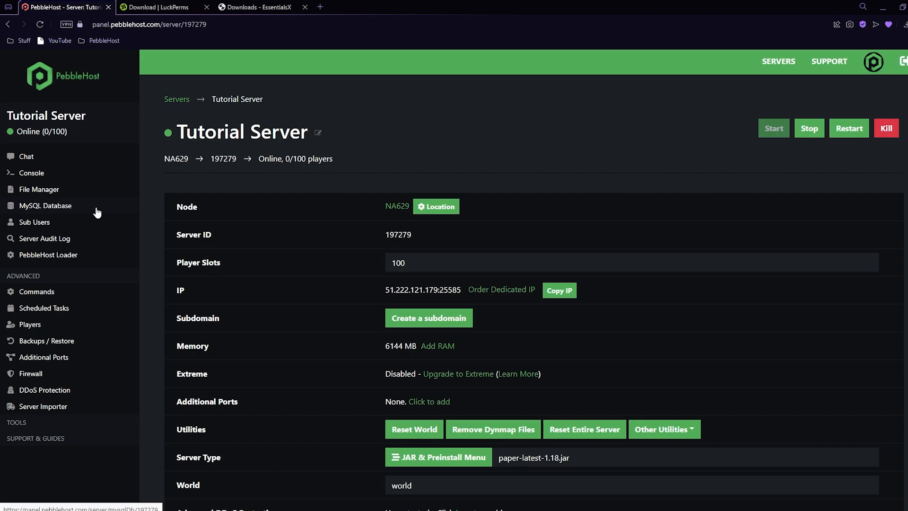
left_click(46, 206)
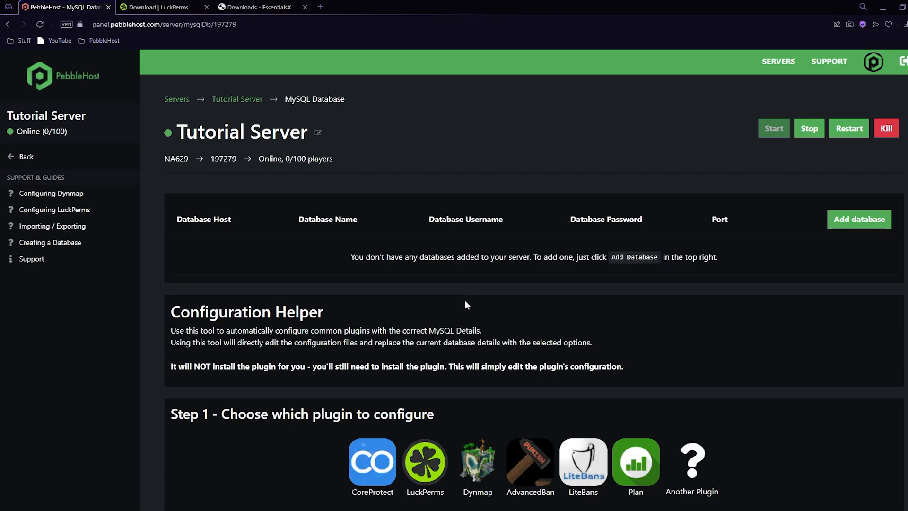
scroll("down", 3)
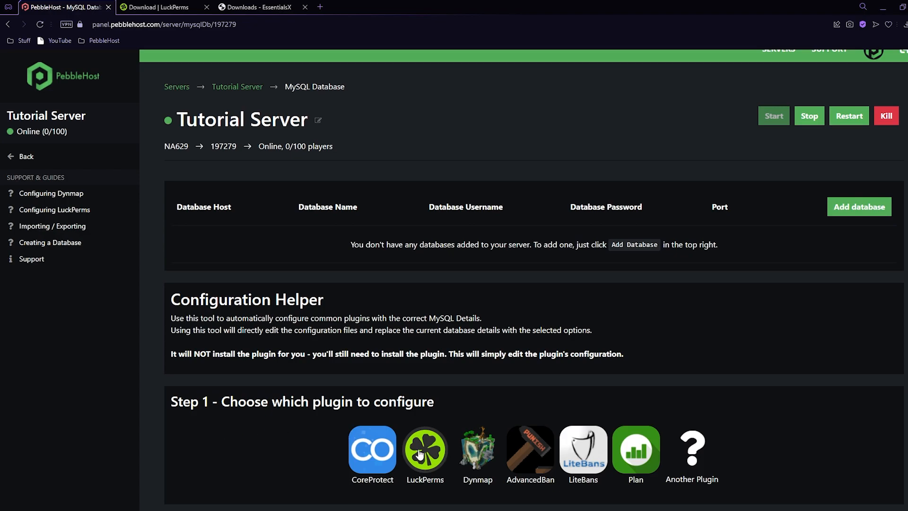
left_click(426, 450)
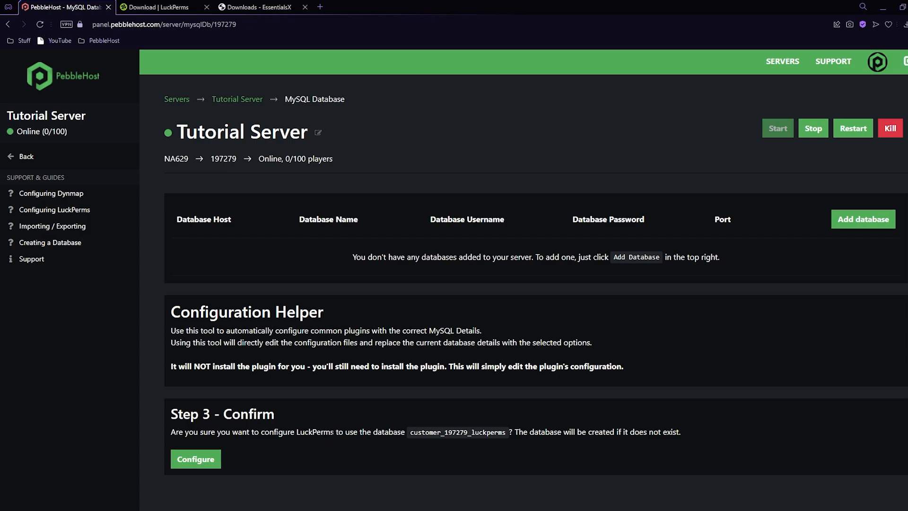
mouse_move(303, 446)
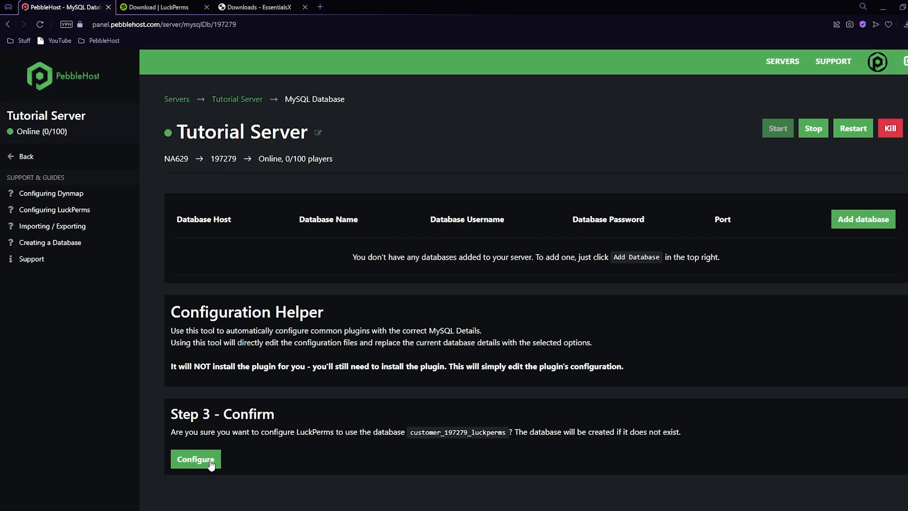
left_click(197, 459)
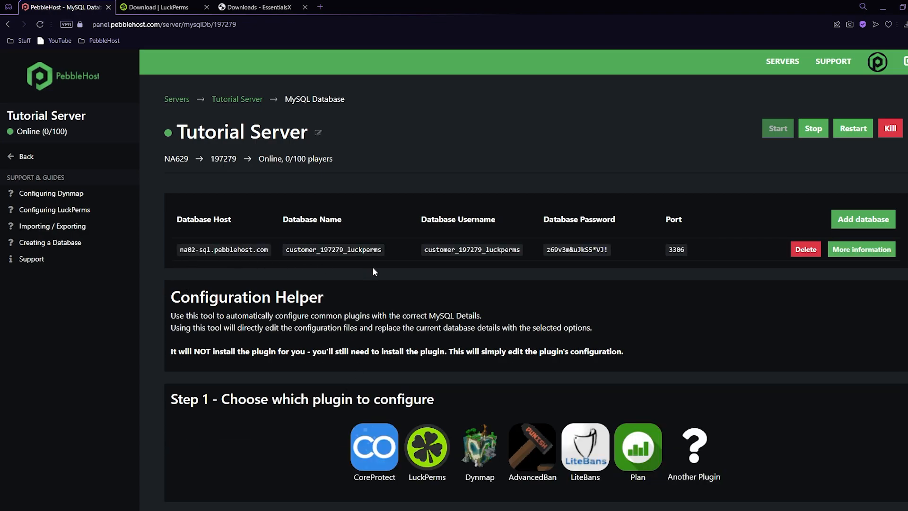
mouse_move(831, 198)
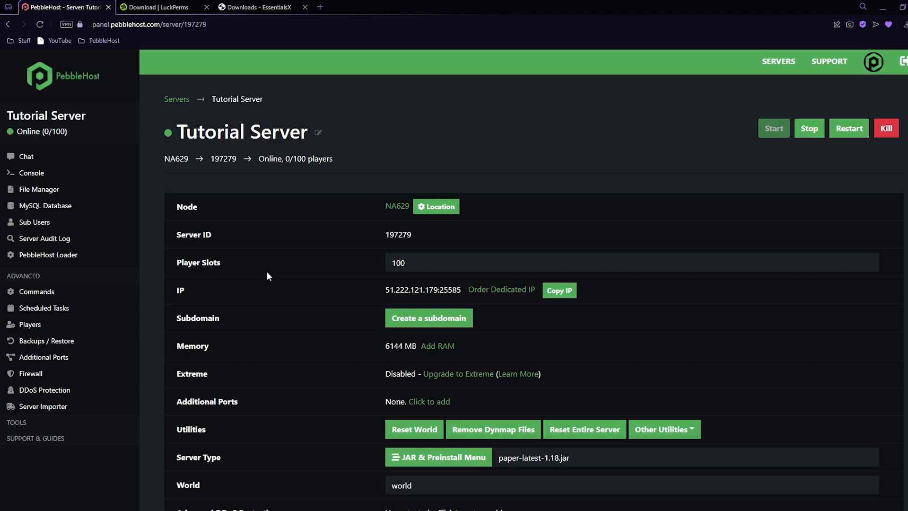
mouse_move(157, 187)
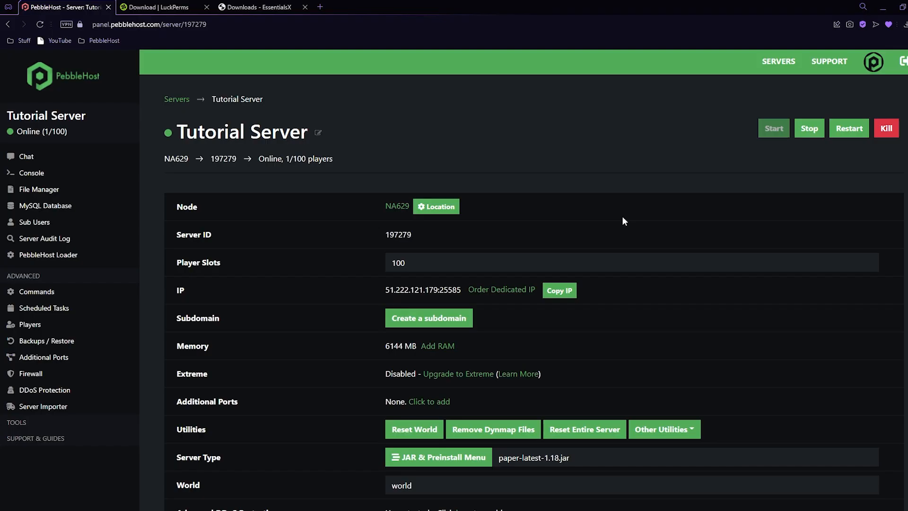
Grant the connected player operator status under Connected Players and confirm
scroll("down", 3)
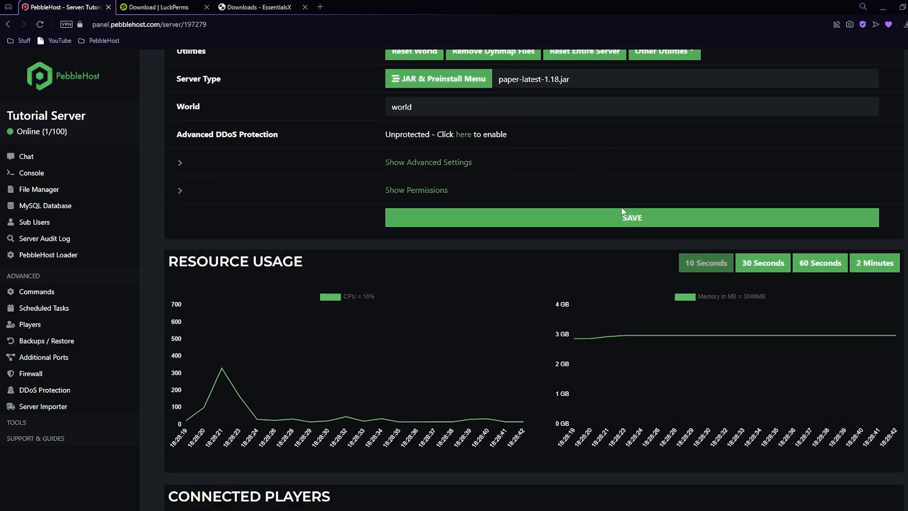
scroll("down", 3)
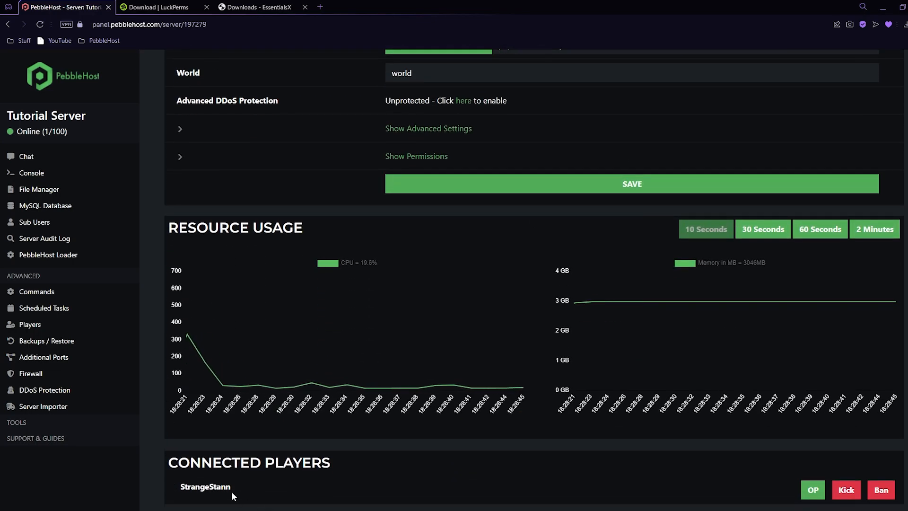
mouse_move(575, 495)
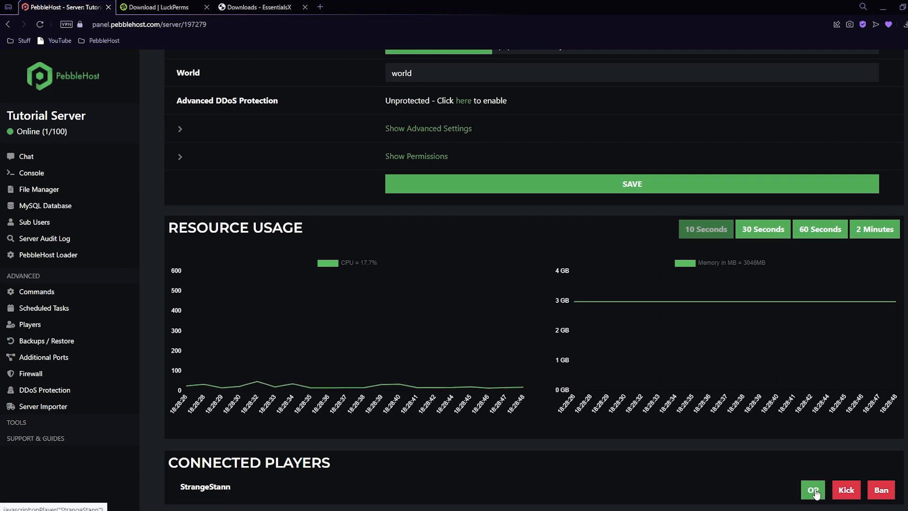
left_click(813, 490)
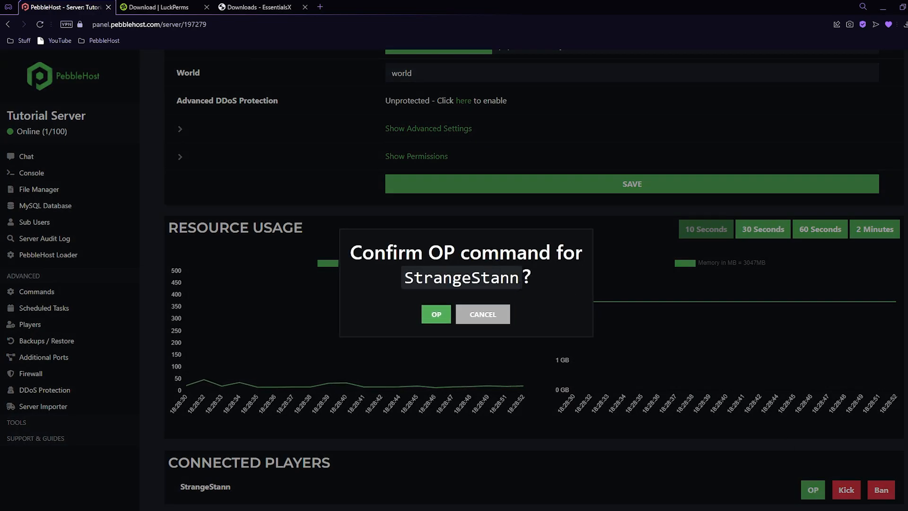
left_click(436, 315)
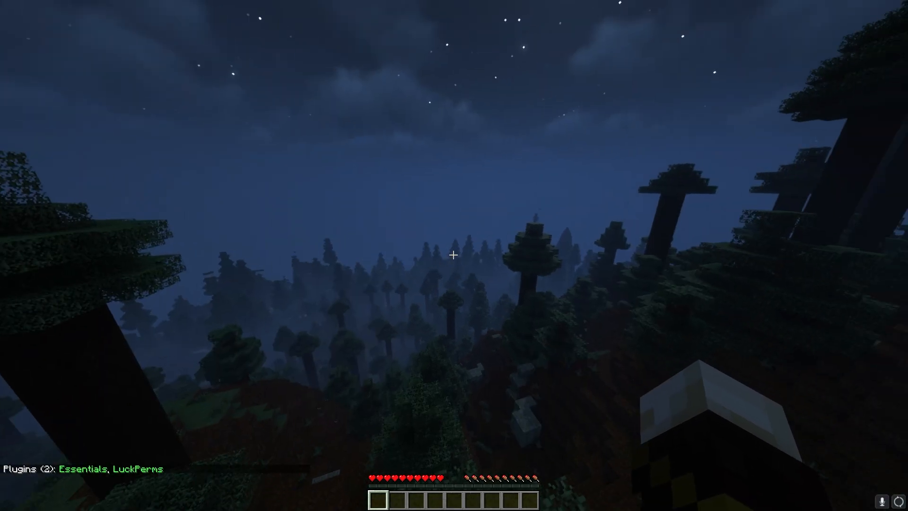
mouse_move(453, 254)
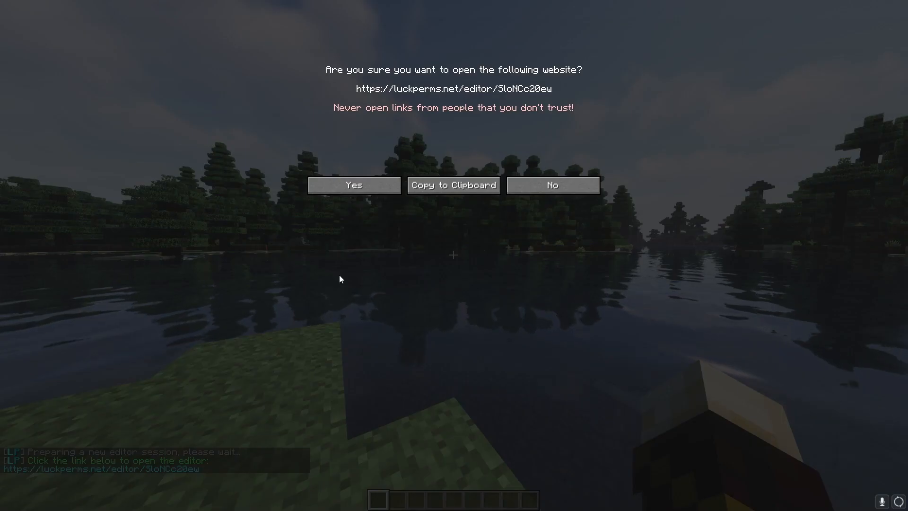
Open the /lp editor chat link in the browser to start a web editor session
left_click(553, 185)
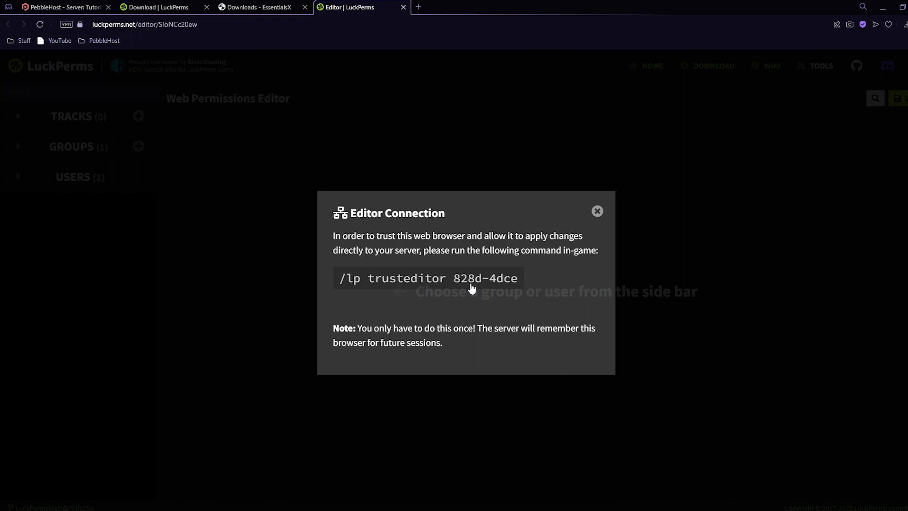
Copy the /lp trusteditor command from the Editor Connection dialog
left_click(425, 278)
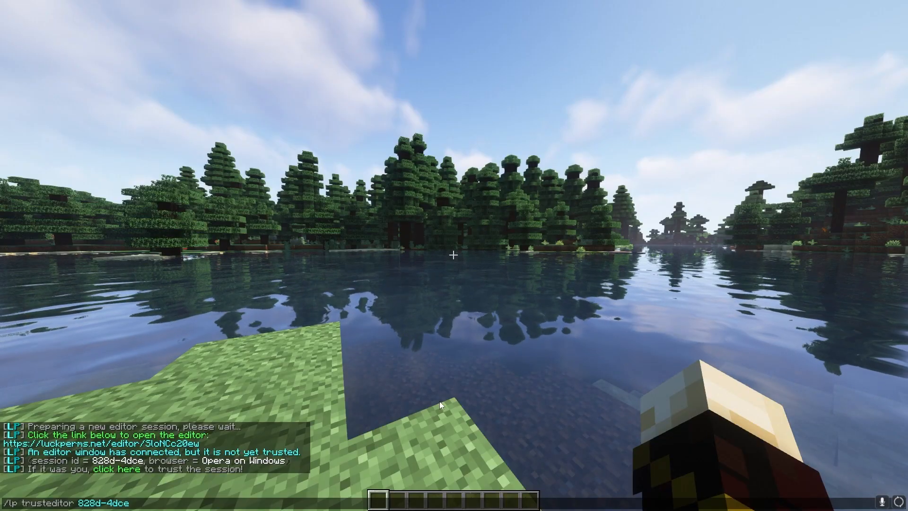
left_click(112, 473)
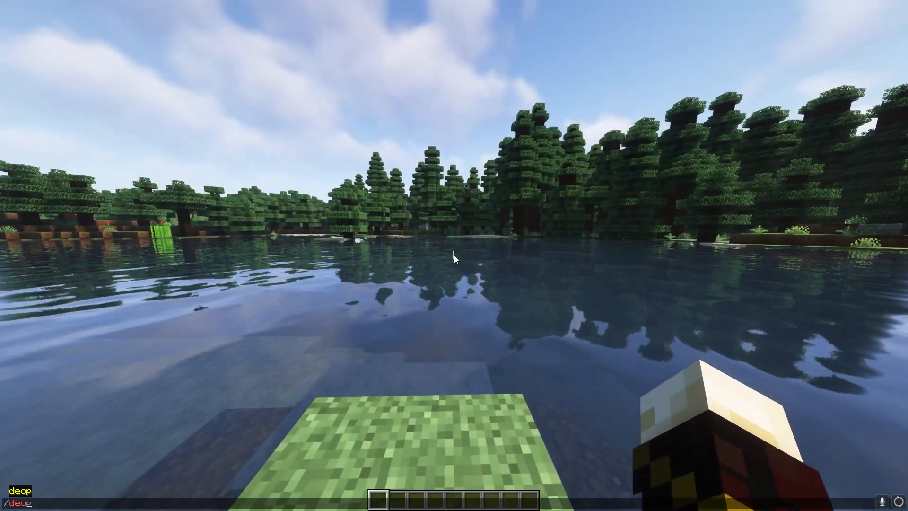
key("enter")
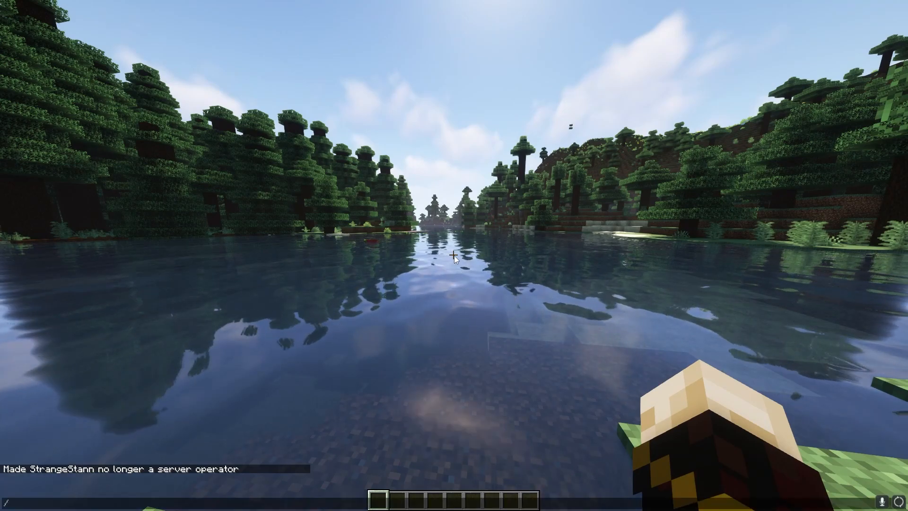
type("/lp editor")
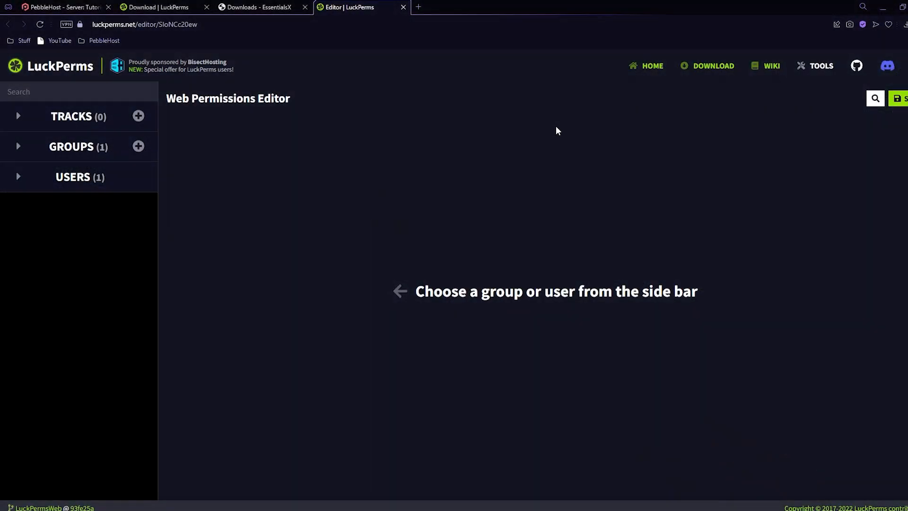
mouse_move(434, 327)
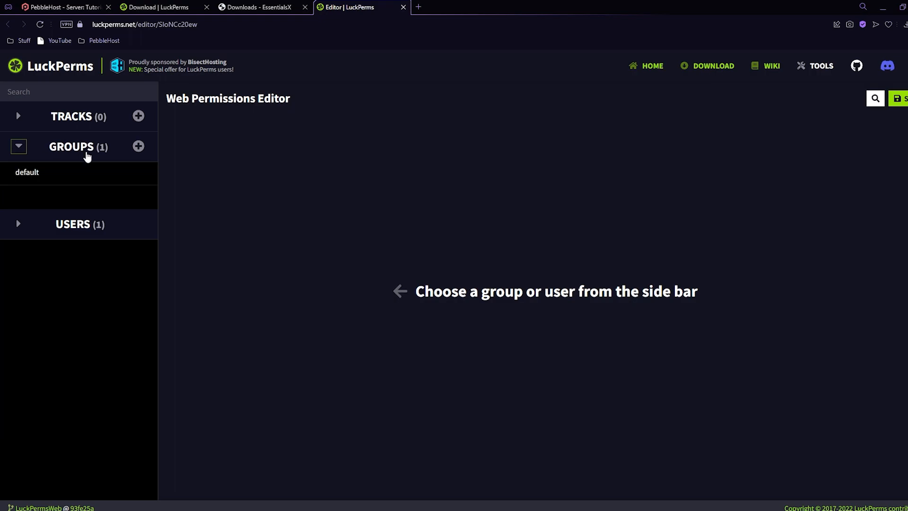
mouse_move(90, 197)
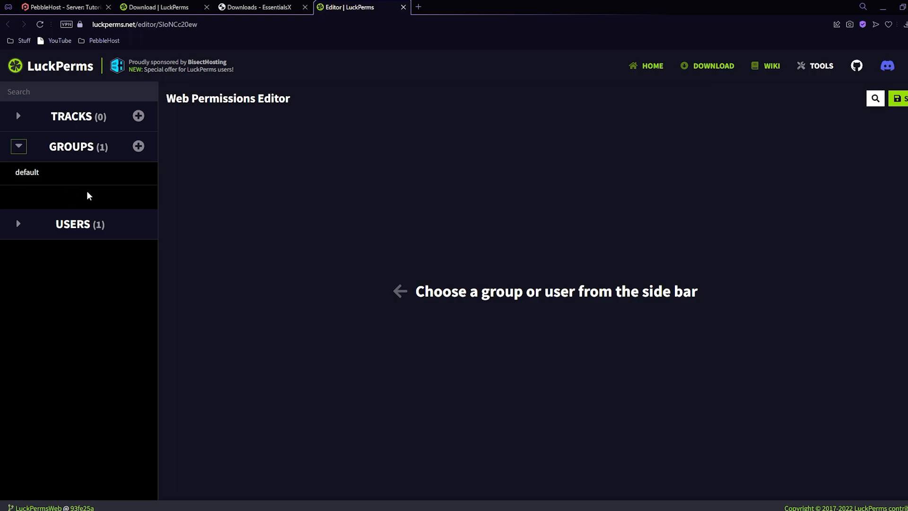
mouse_move(74, 175)
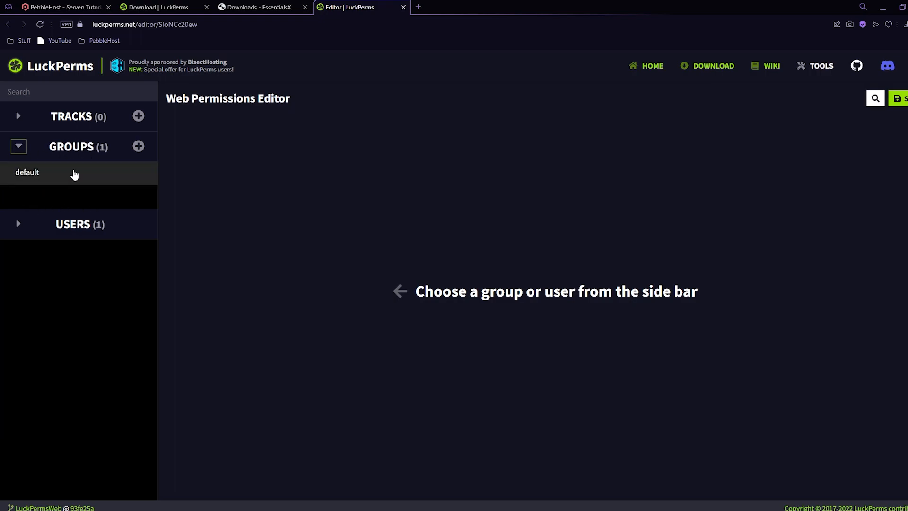
left_click(19, 225)
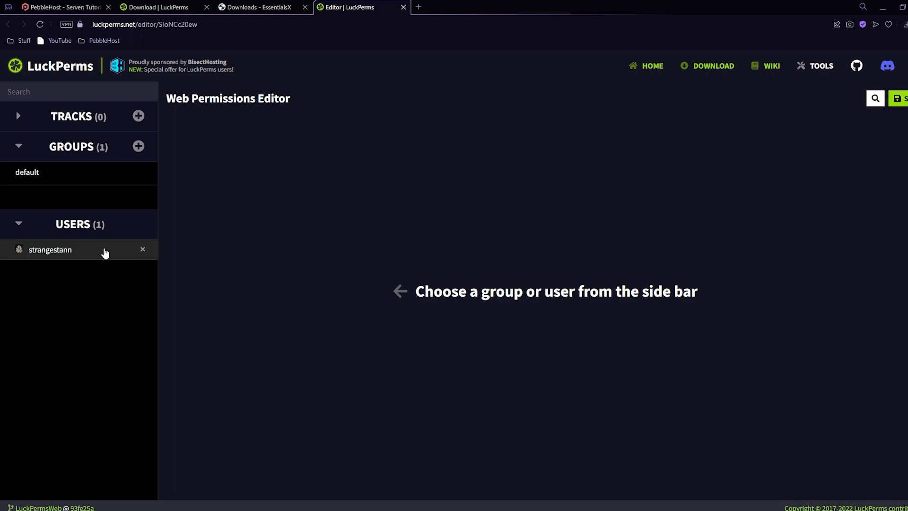
mouse_move(77, 260)
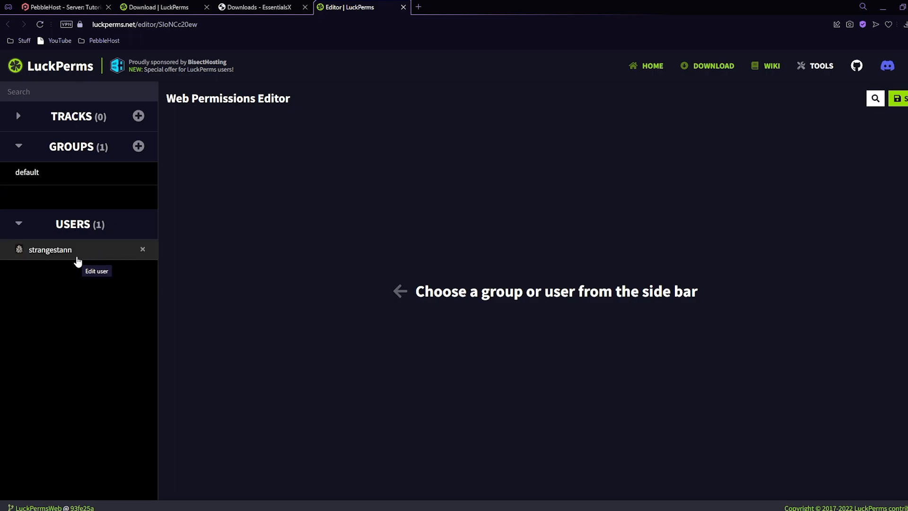
left_click(49, 250)
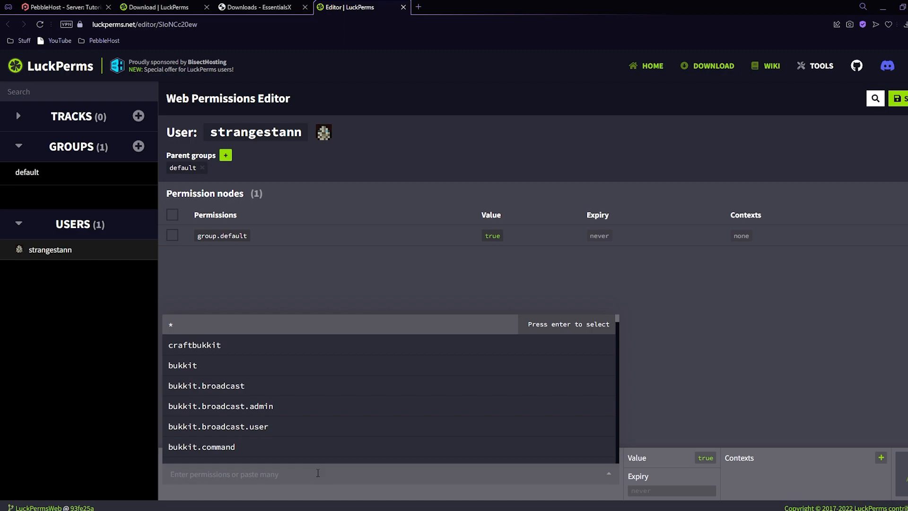
Add essentials.sethome, essentials.home and essentials.delhome to strangestann, then save the changes
type("hom")
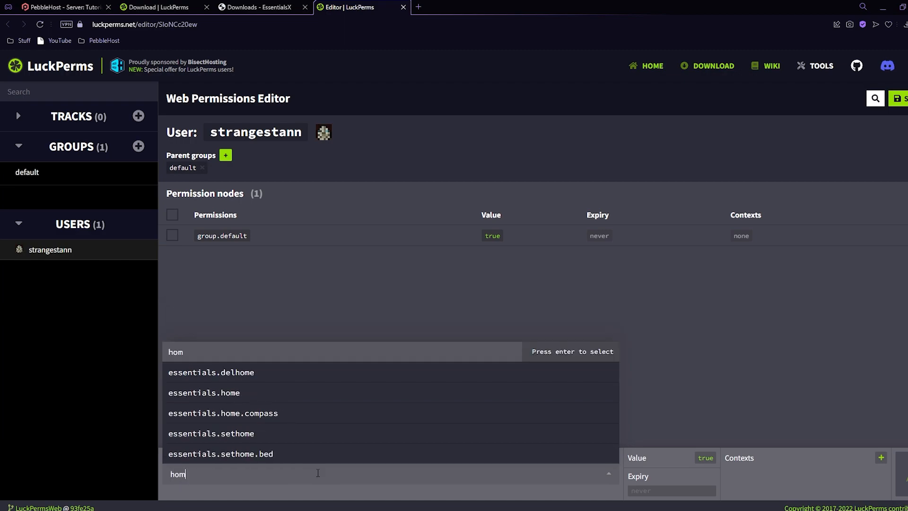
type("e")
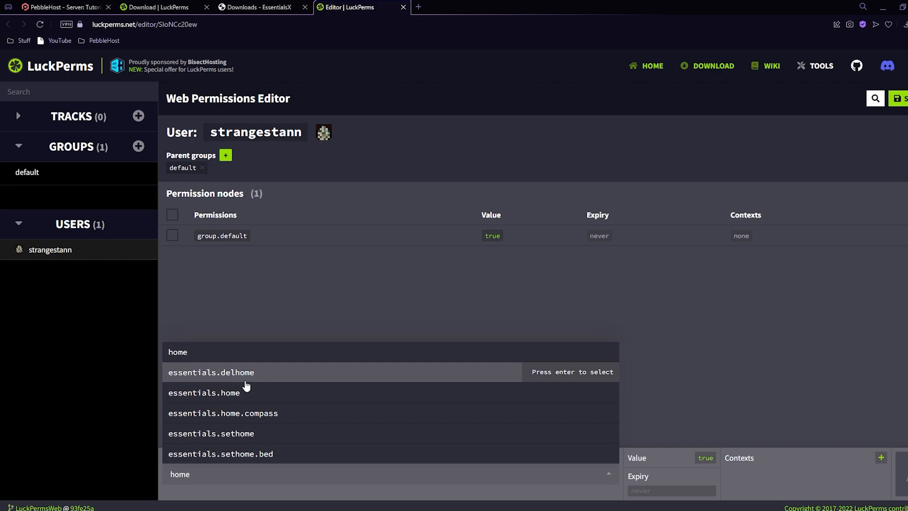
mouse_move(249, 442)
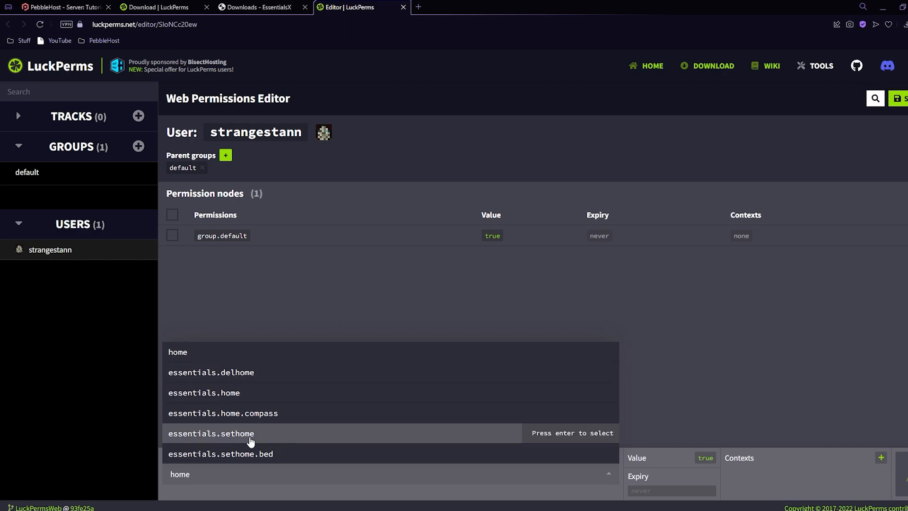
left_click(211, 434)
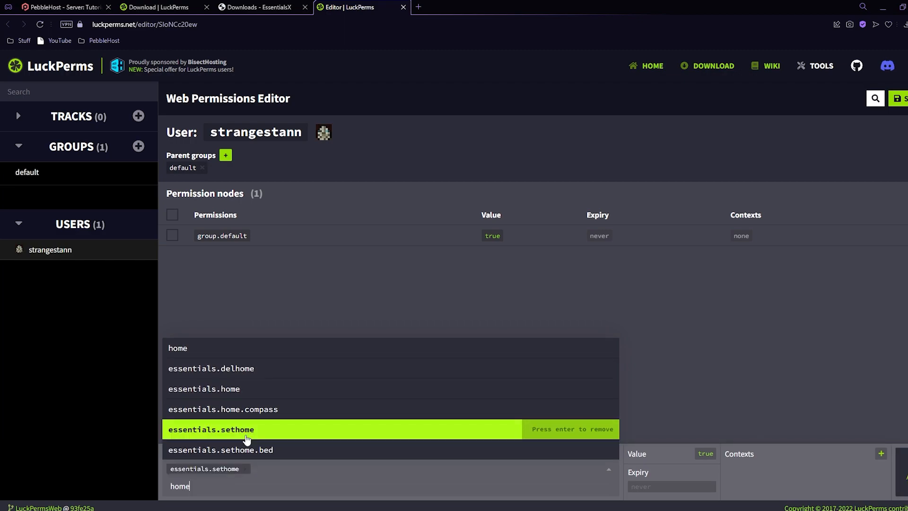
left_click(204, 389)
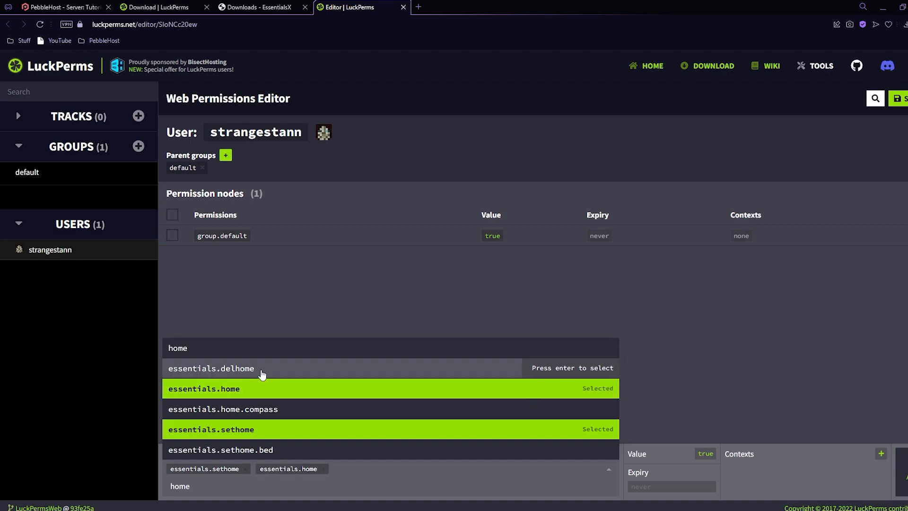
left_click(211, 368)
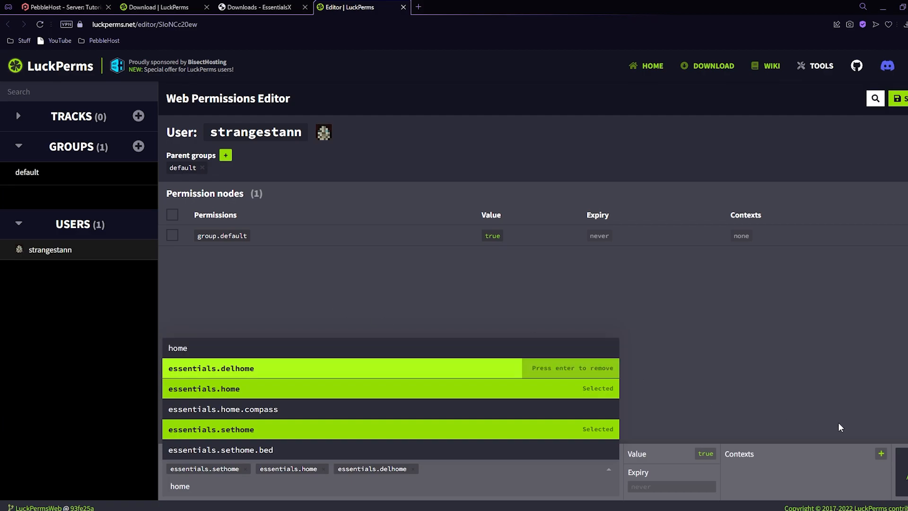
mouse_move(809, 461)
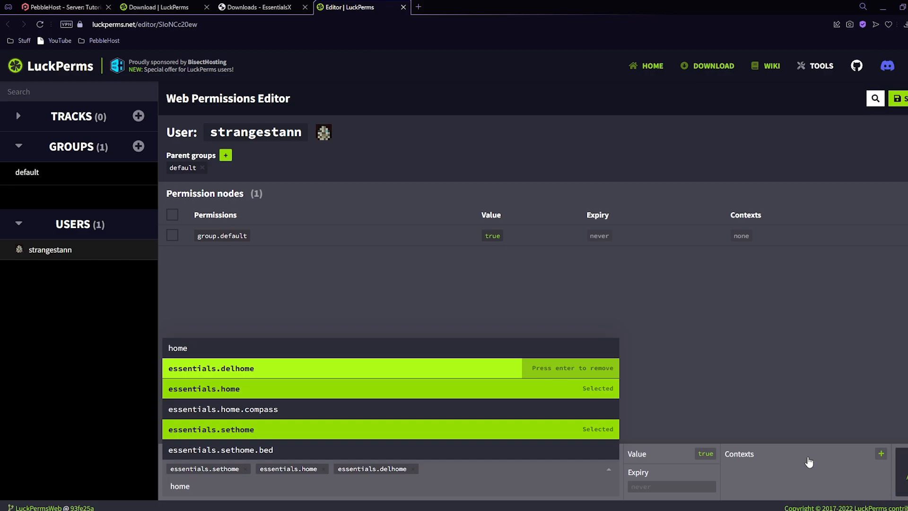
left_click(672, 486)
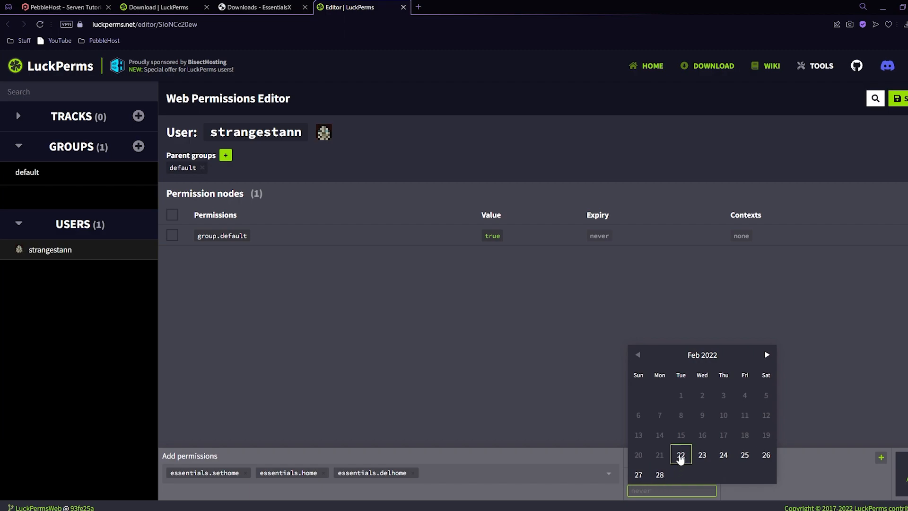
mouse_move(688, 458)
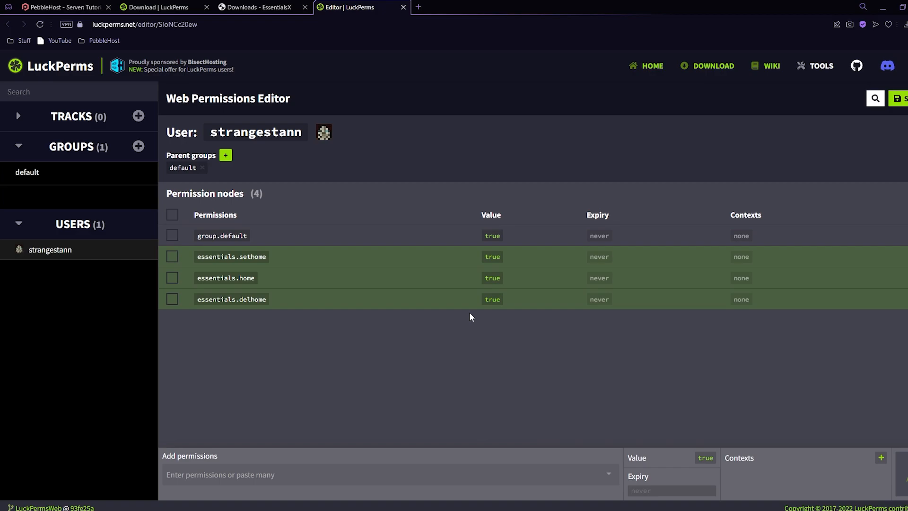
left_click(902, 98)
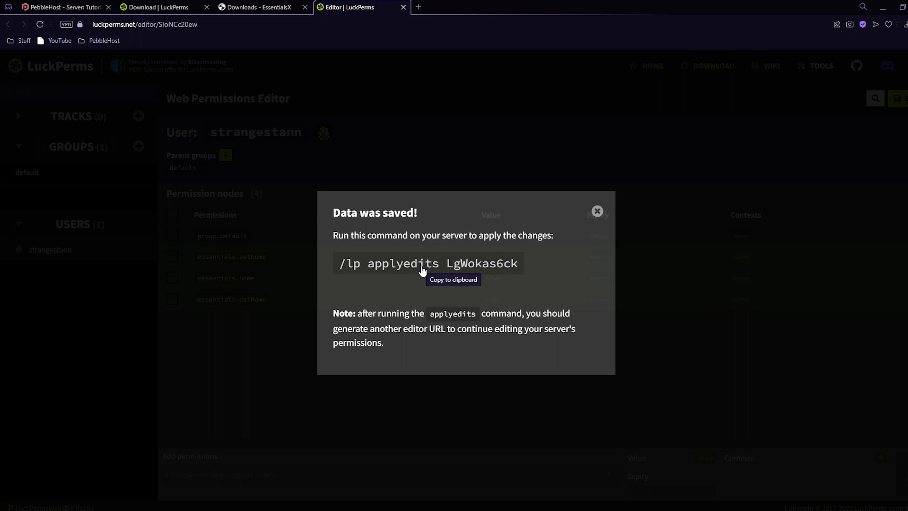
Copy the /lp applyedits command from the Data was saved dialog
left_click(425, 263)
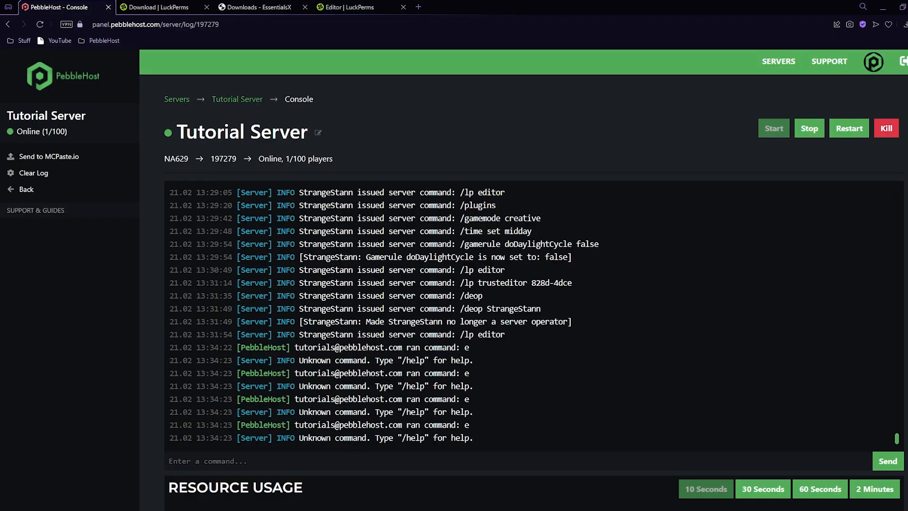
type("/lp applyedits LgWokas6ck")
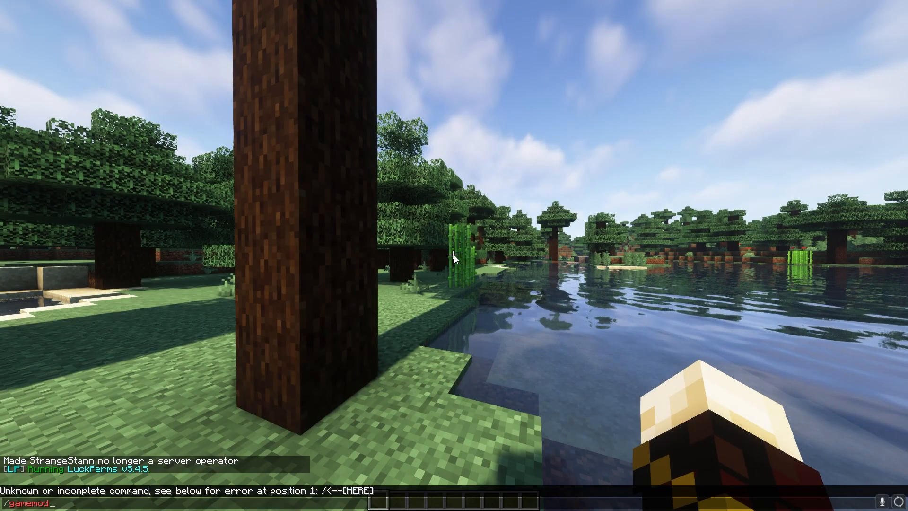
Run /sethome in Minecraft chat, then enter the home command
type("/sethome")
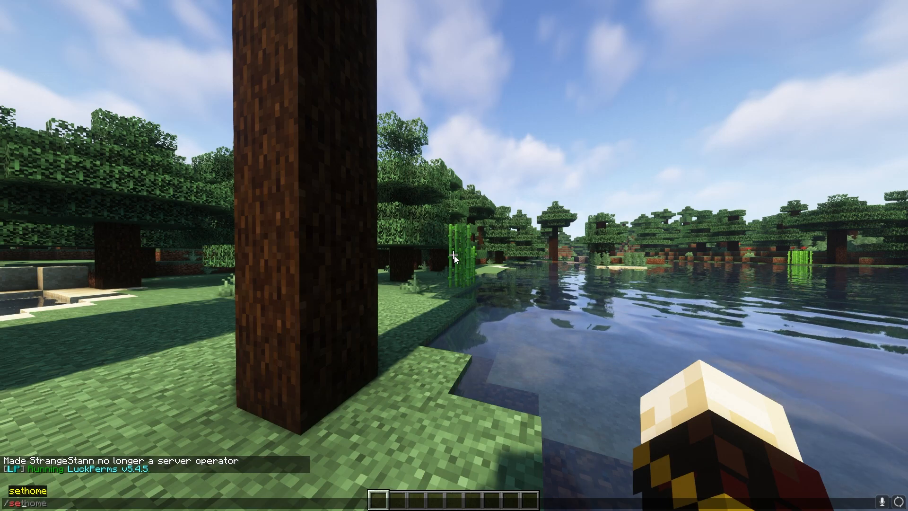
key("Return")
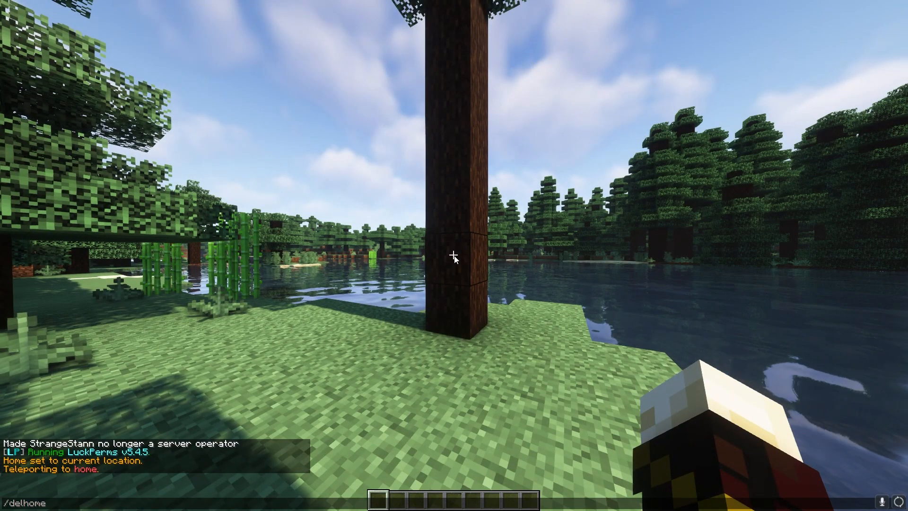
type("home")
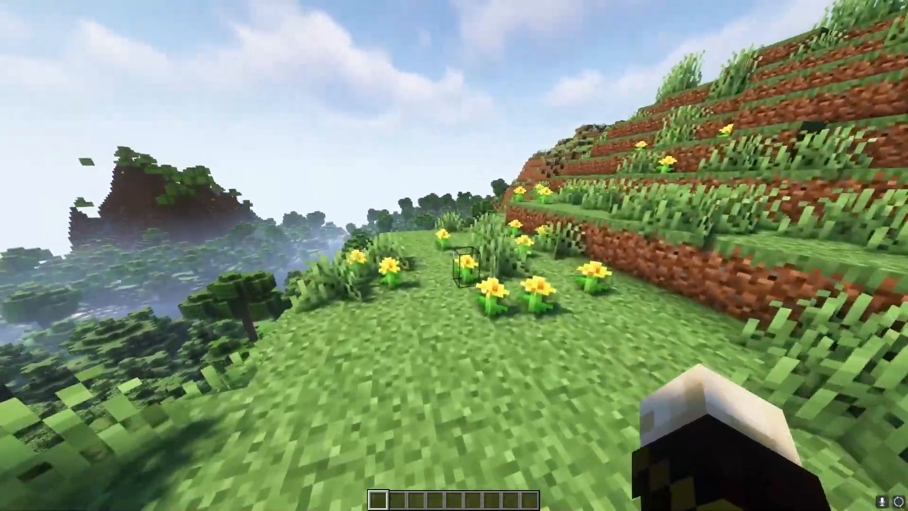
mouse_move(454, 255)
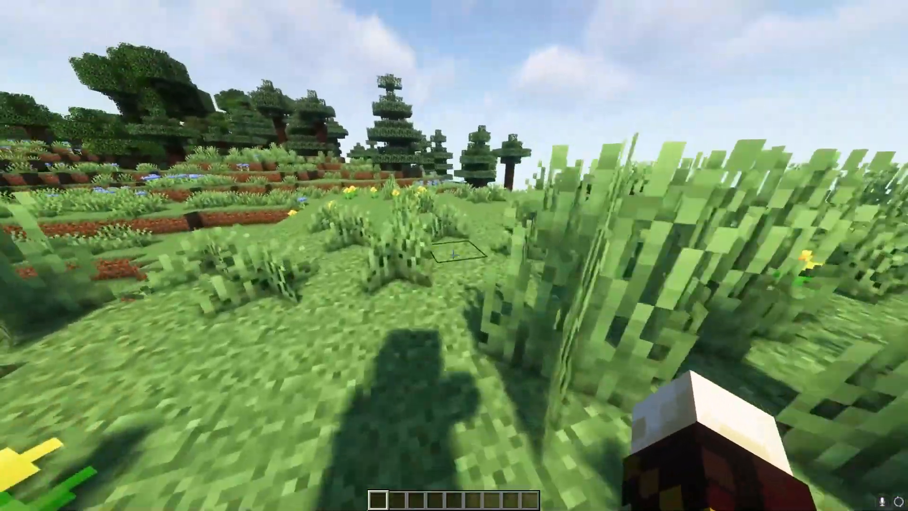
mouse_move(450, 257)
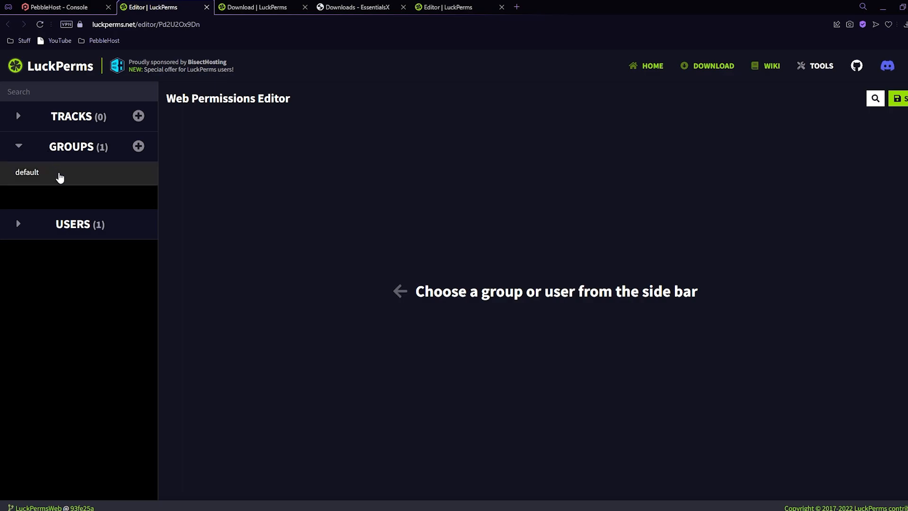
Select the 'default' group in the editor sidebar
left_click(27, 172)
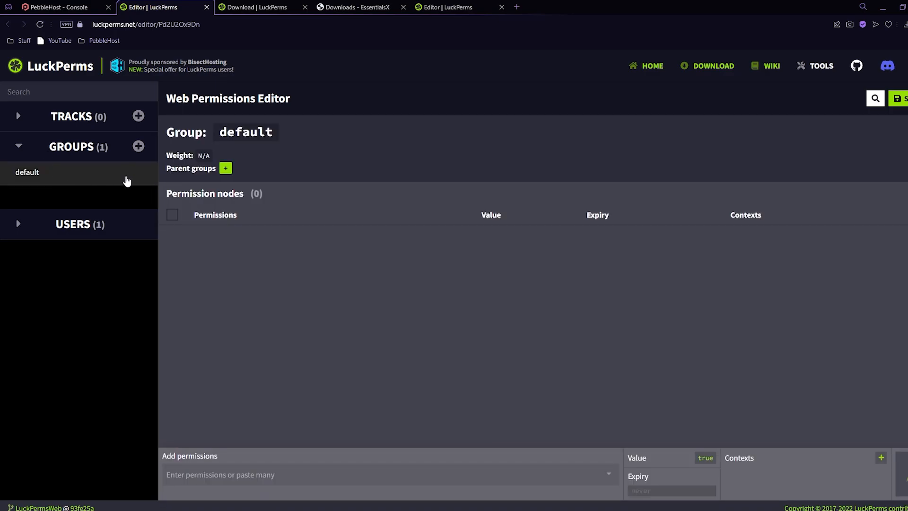
mouse_move(138, 146)
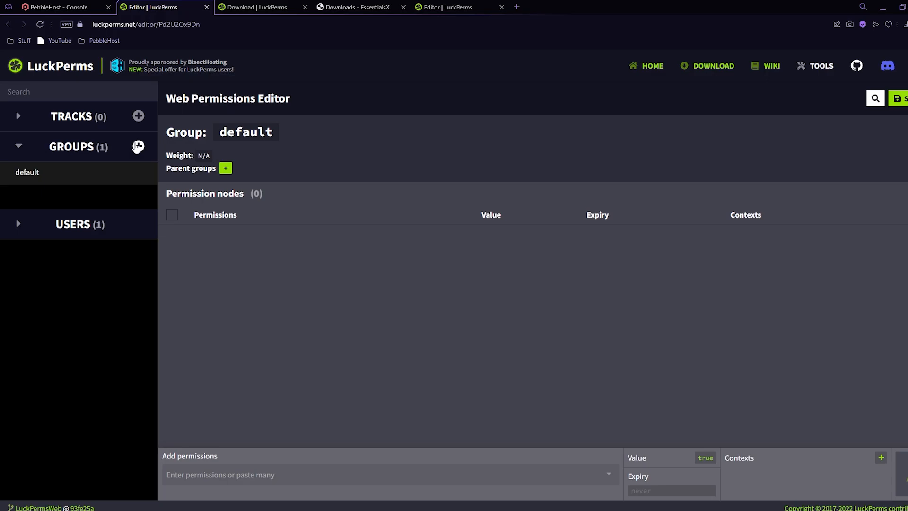
mouse_move(137, 147)
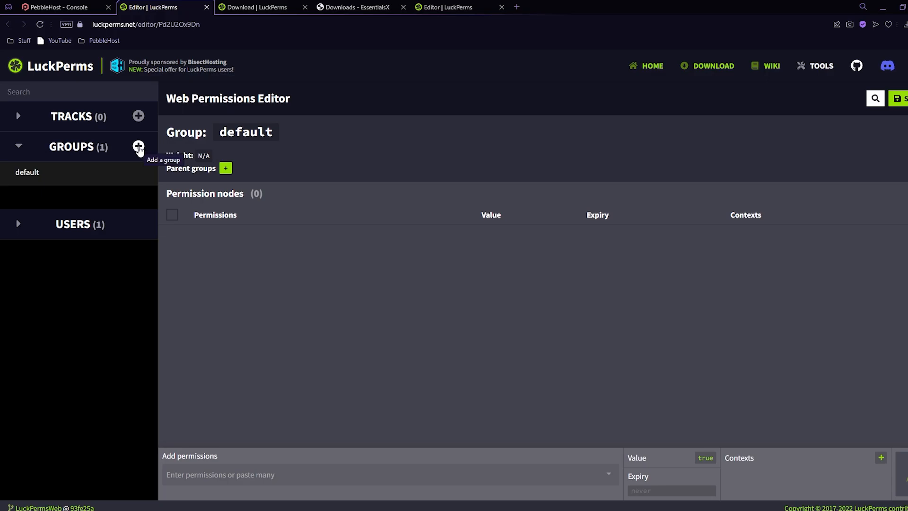
Add a group with name 'luck' and display name 'LuckPerms'
left_click(138, 147)
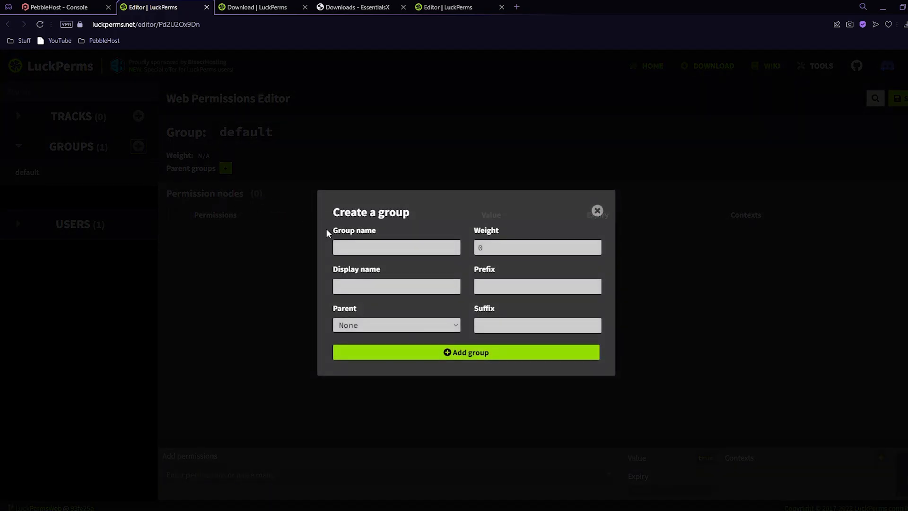
type("luck")
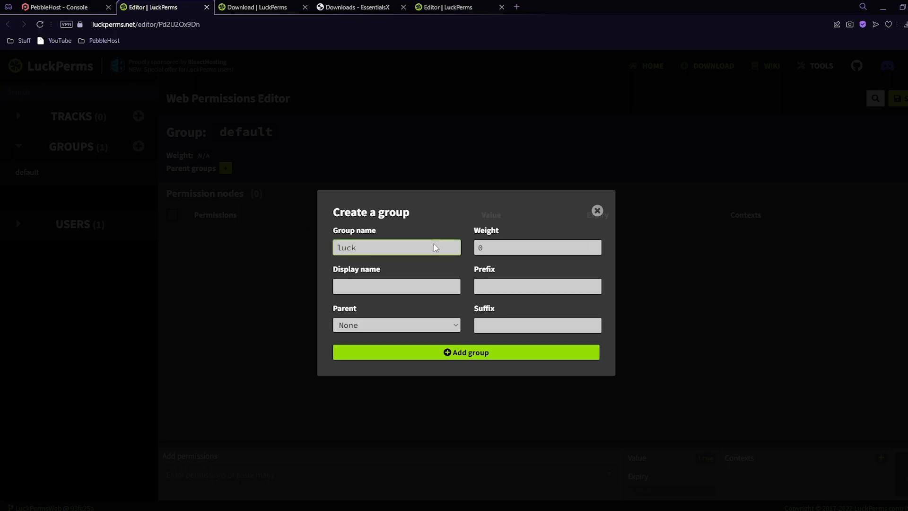
left_click(397, 286)
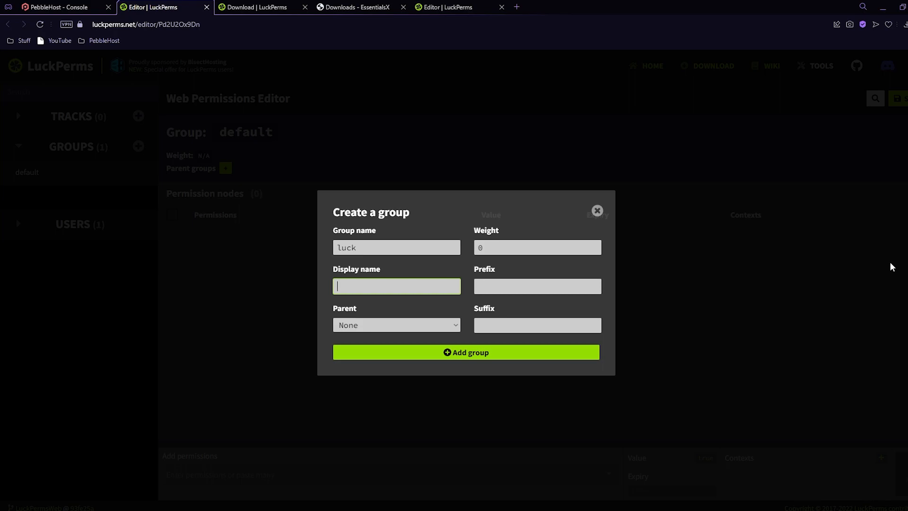
type("LuckPerms")
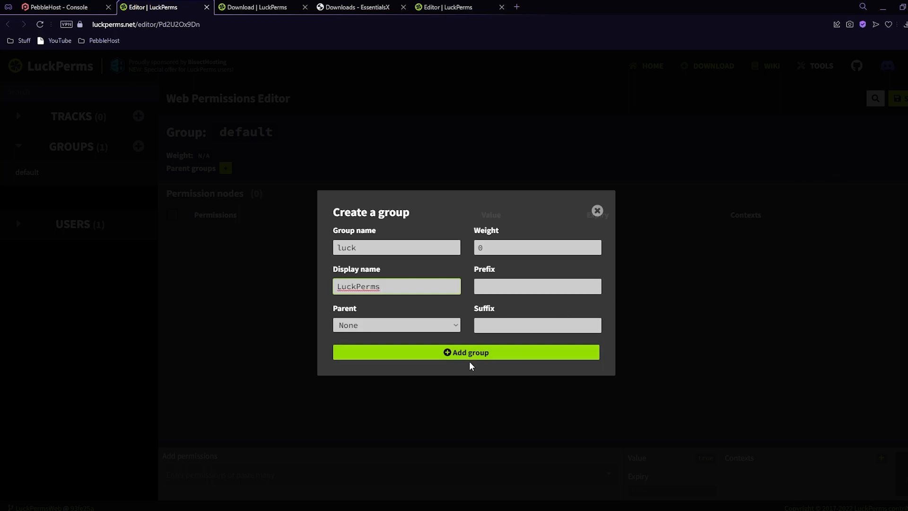
left_click(465, 352)
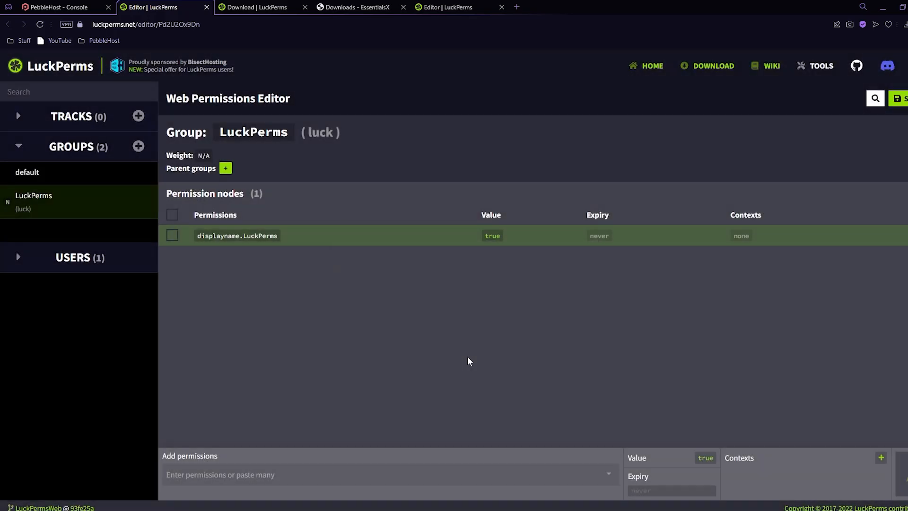
mouse_move(180, 178)
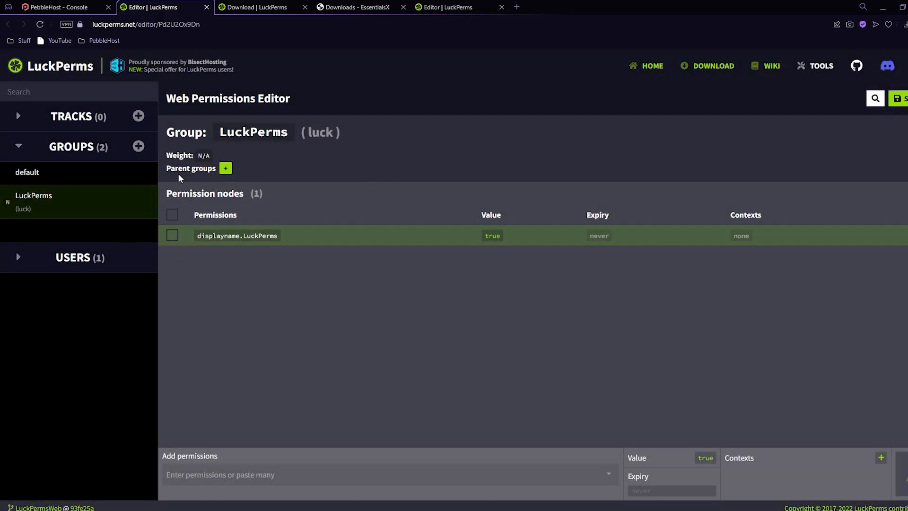
Open strangestann's permissions and add 'luck' as a parent group
left_click(27, 173)
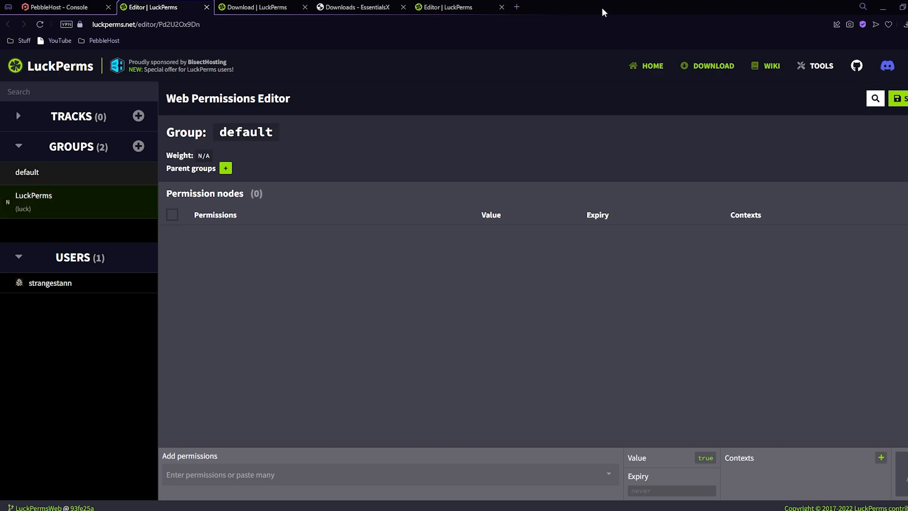
mouse_move(534, 103)
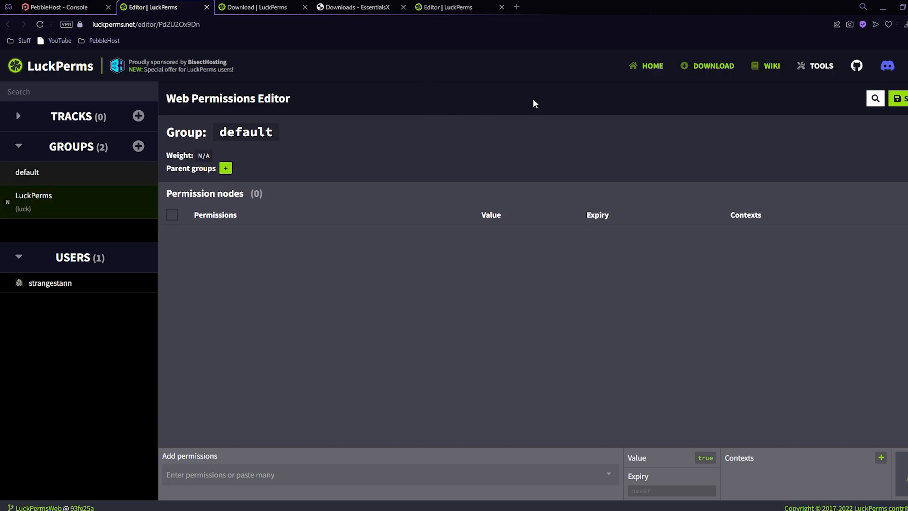
mouse_move(510, 196)
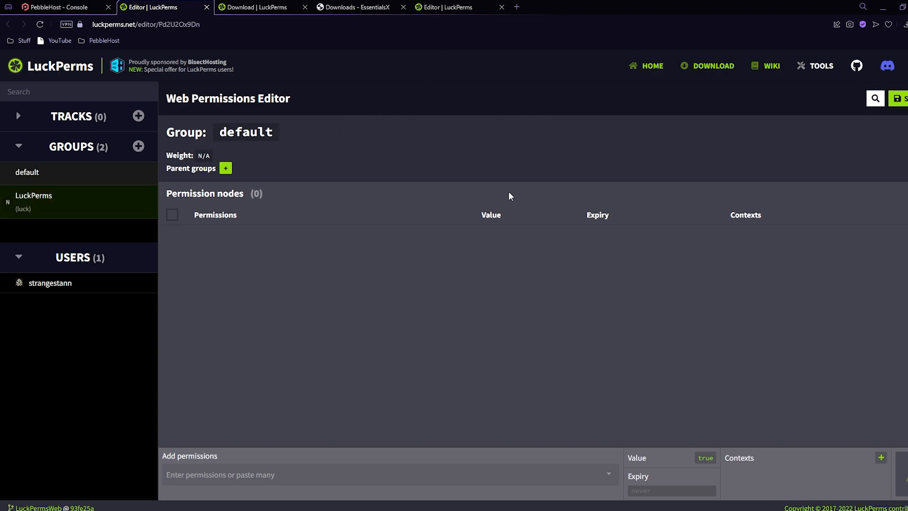
left_click(50, 283)
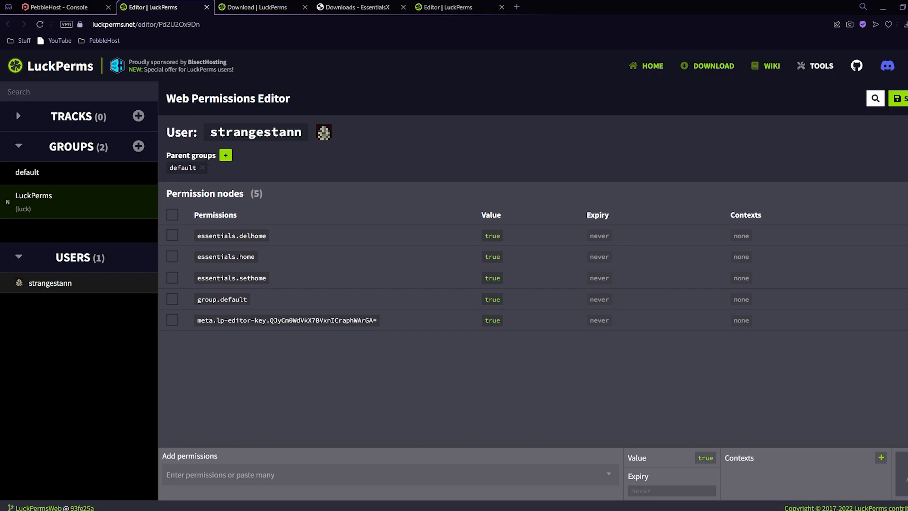
mouse_move(226, 185)
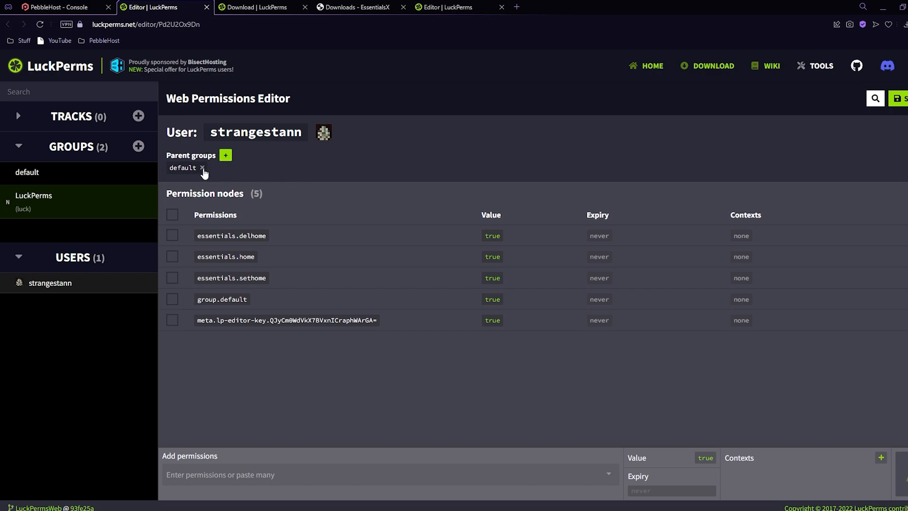
left_click(200, 168)
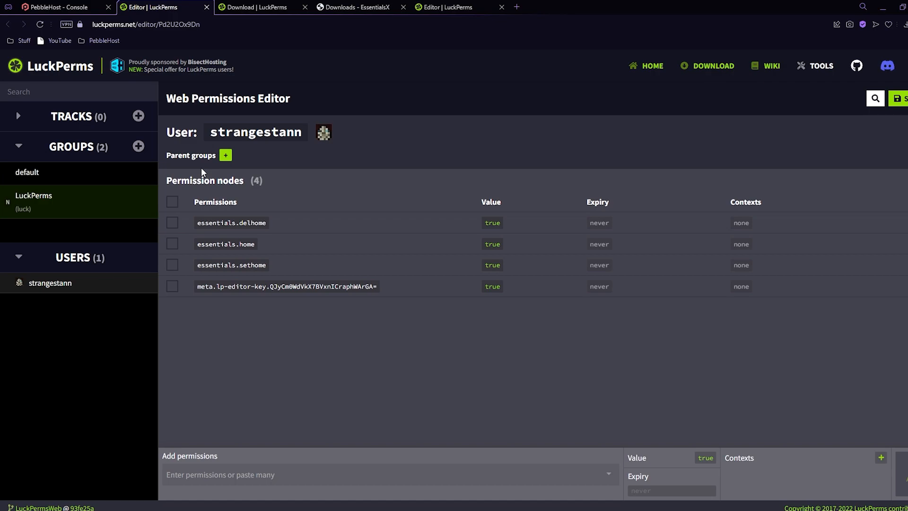
mouse_move(225, 159)
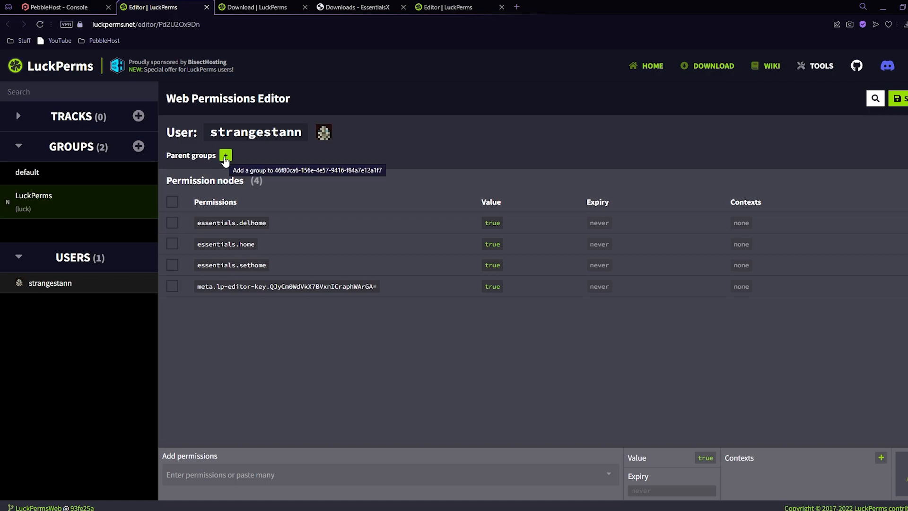
left_click(225, 155)
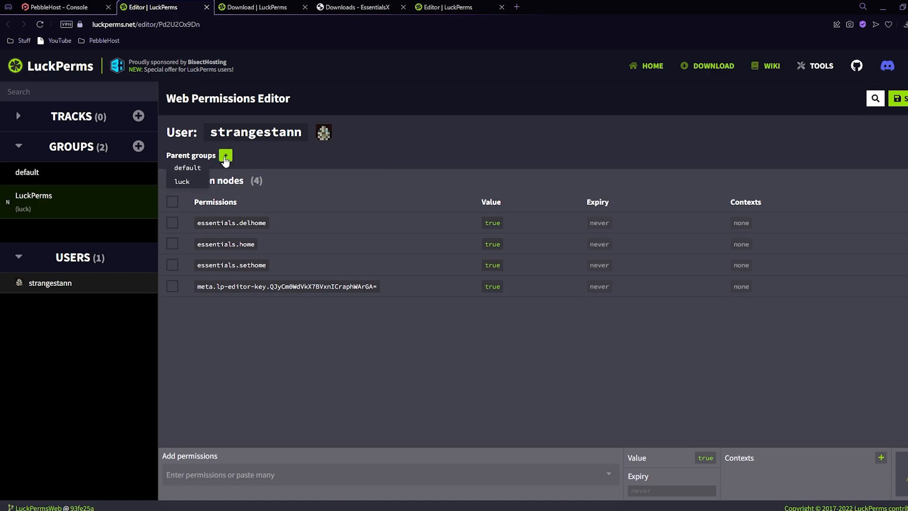
mouse_move(188, 188)
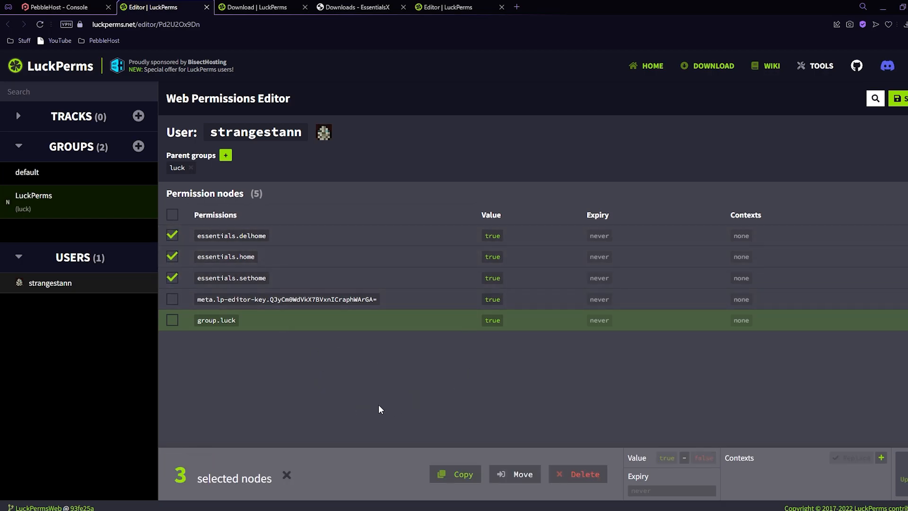
left_click(578, 474)
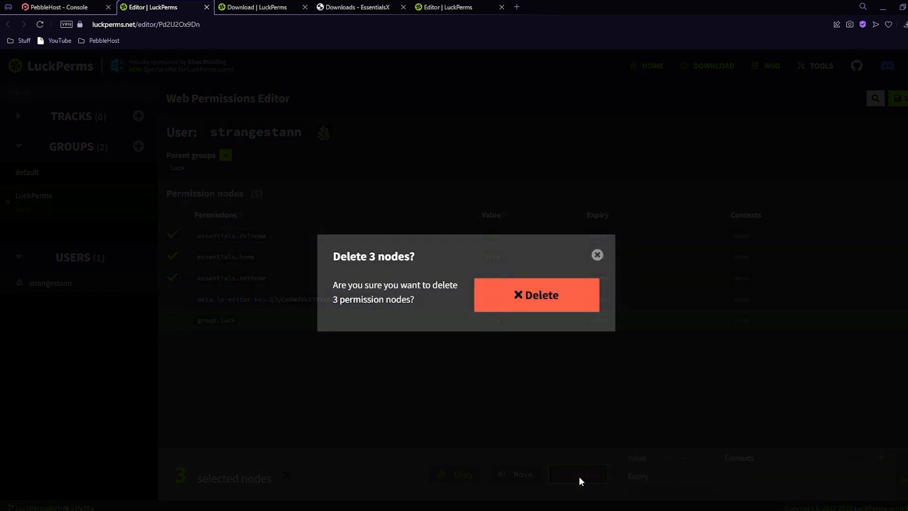
left_click(537, 294)
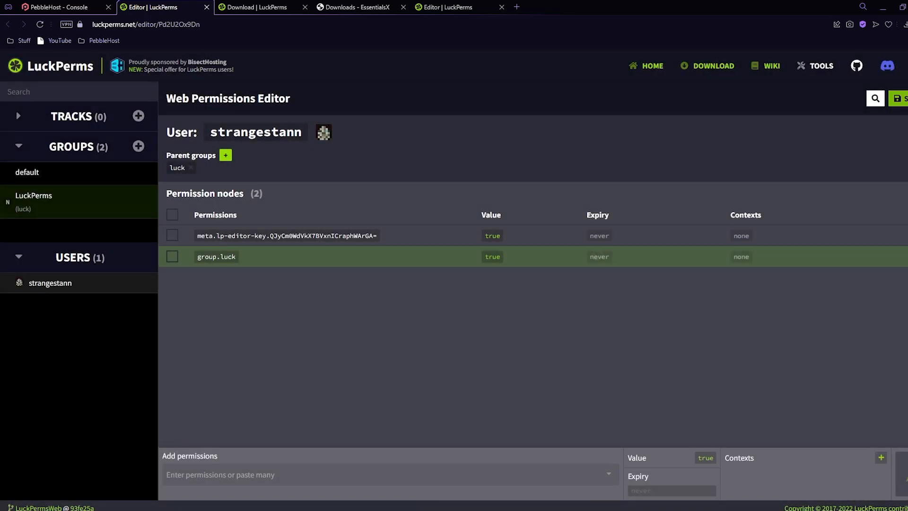
left_click(57, 8)
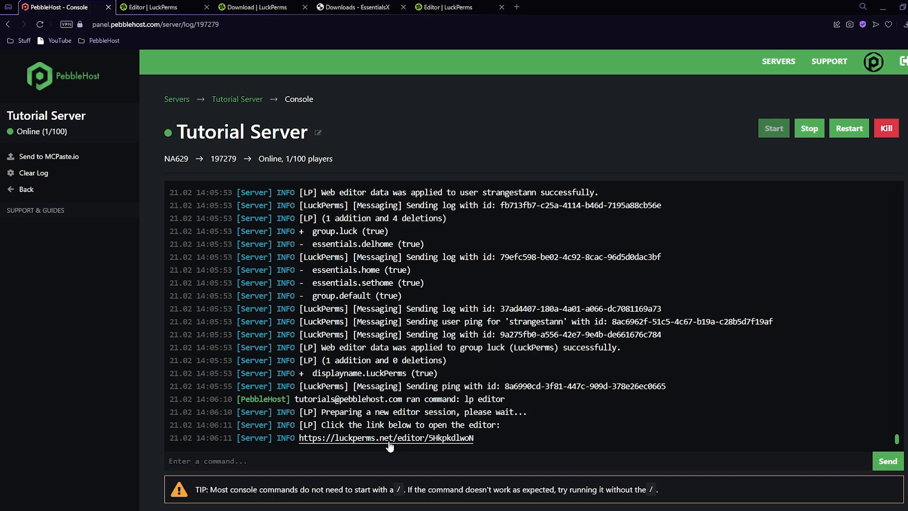
In the fresh editor session, add the three essentials home nodes to the LuckPerms group
left_click(386, 438)
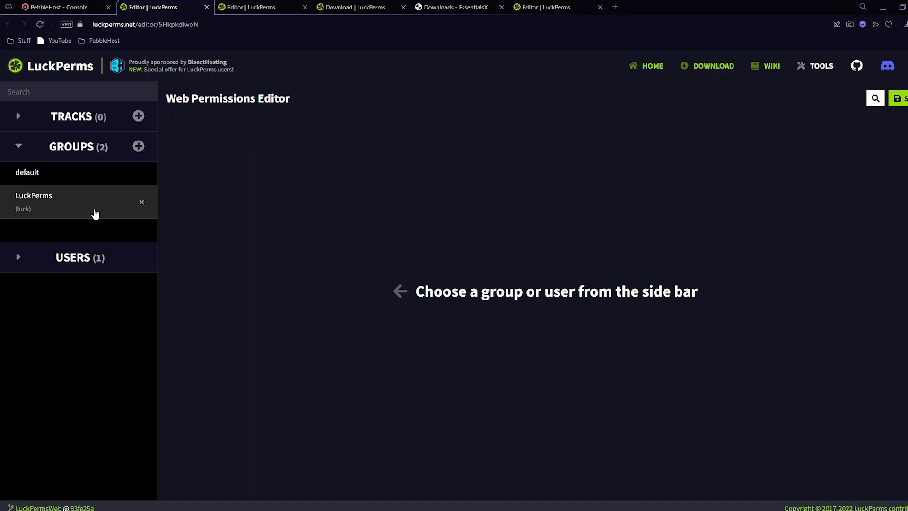
left_click(34, 201)
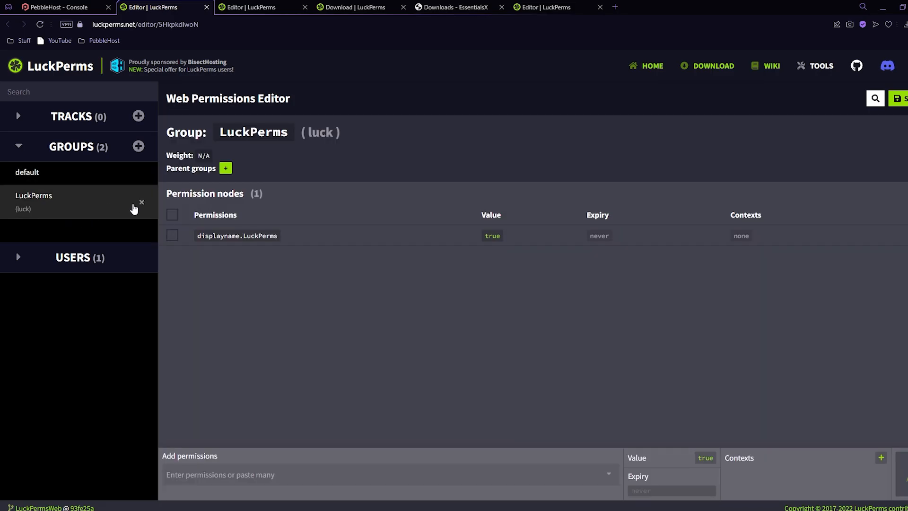
mouse_move(242, 474)
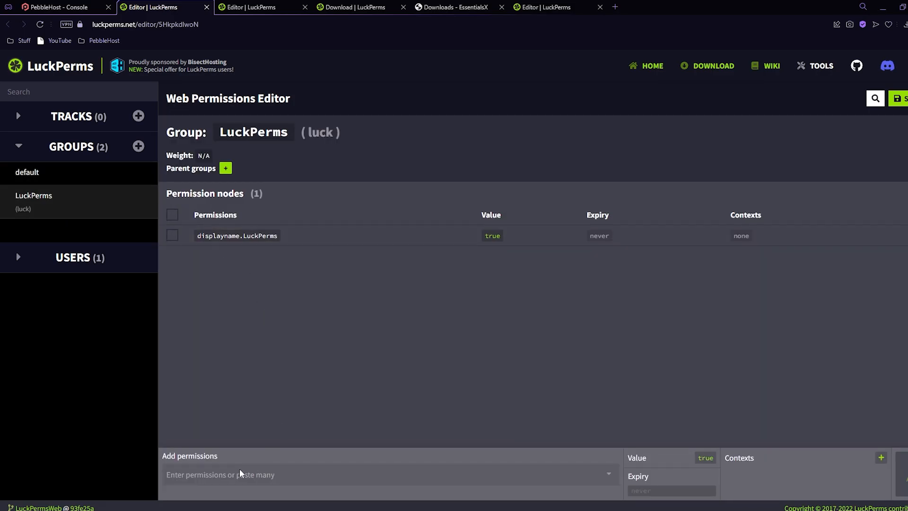
type("home")
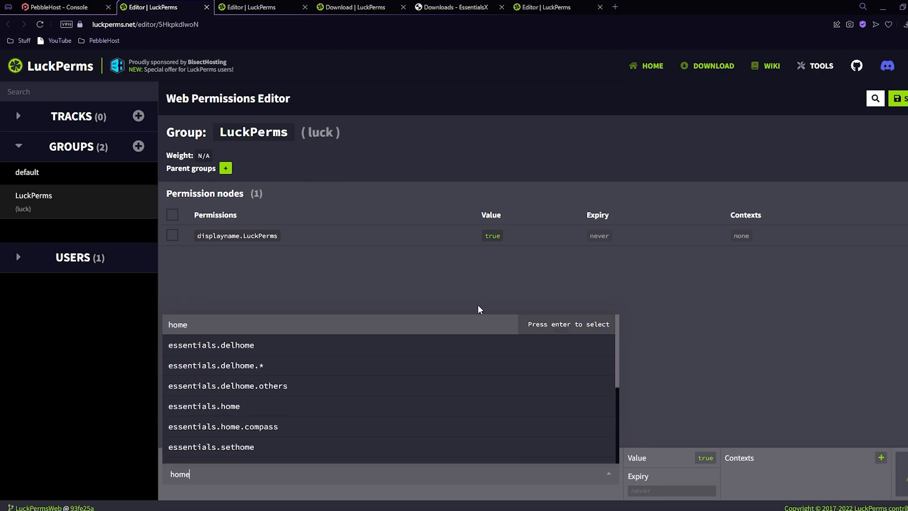
left_click(211, 443)
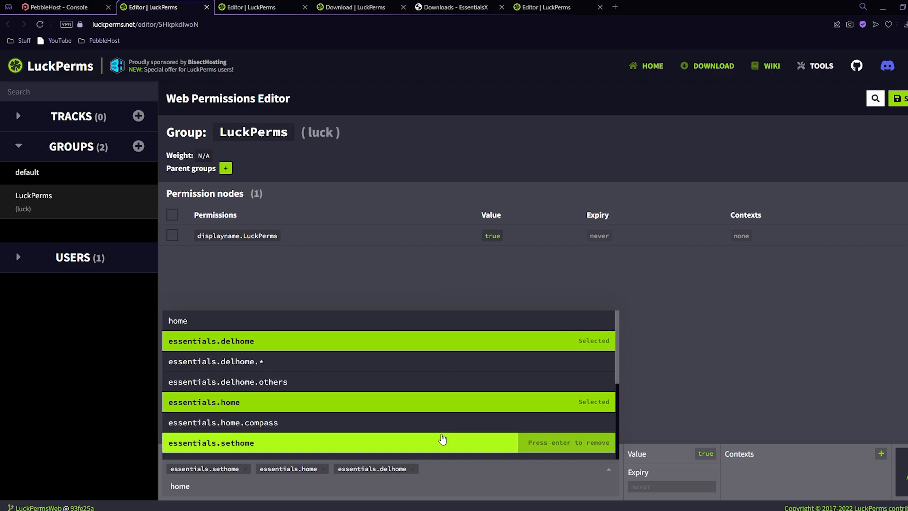
mouse_move(793, 422)
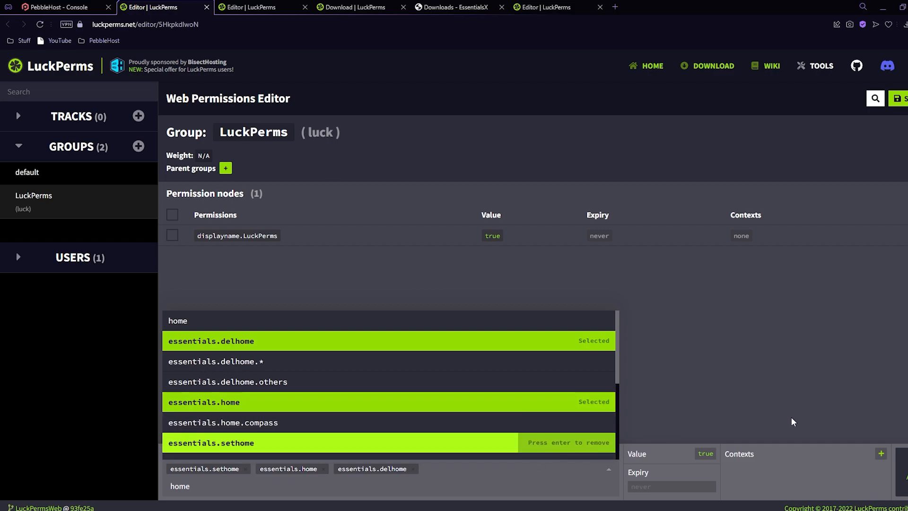
mouse_move(851, 476)
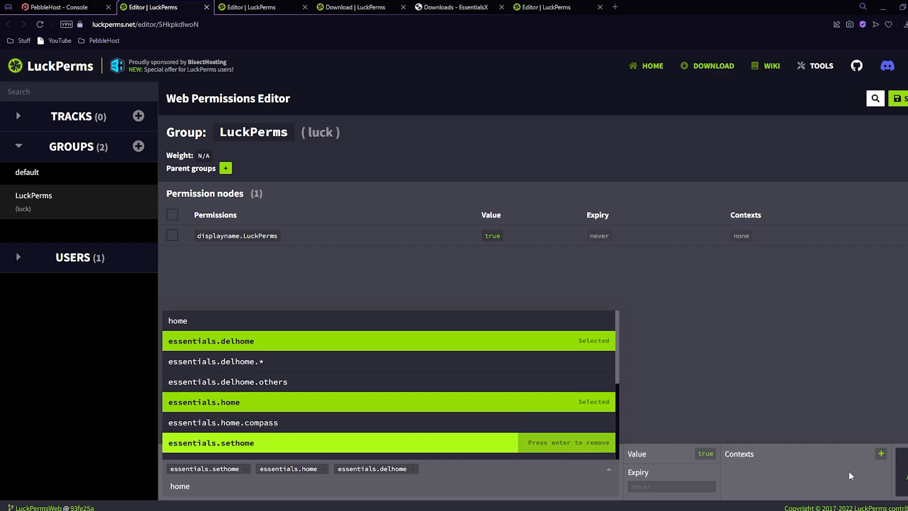
mouse_move(843, 474)
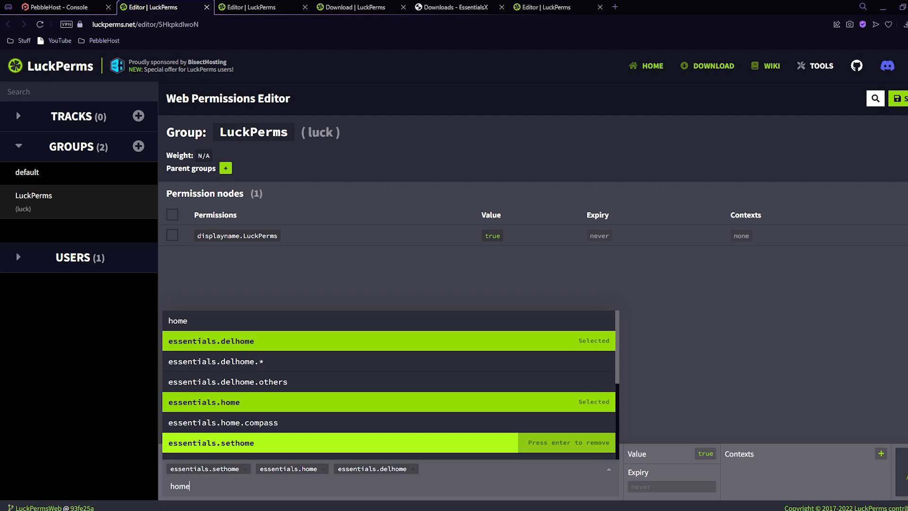
key("Enter")
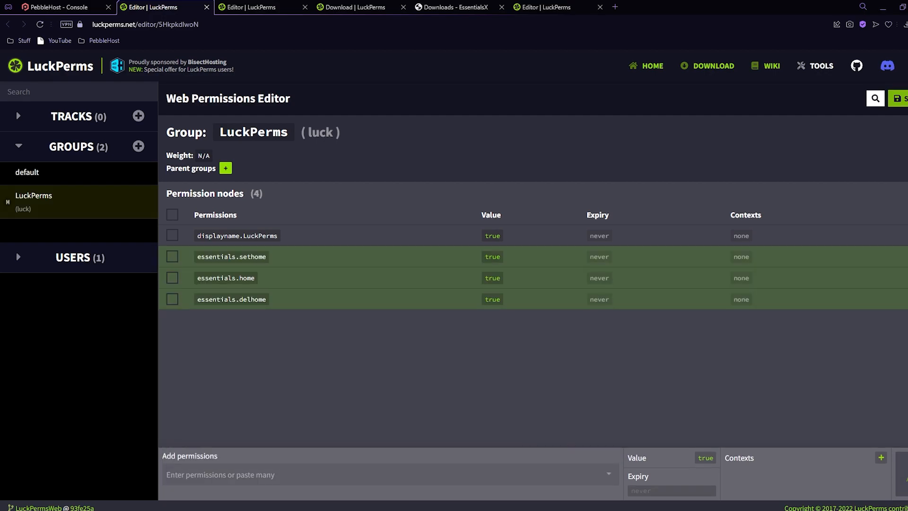
Save the luck group's new permissions and return to the game
left_click(901, 99)
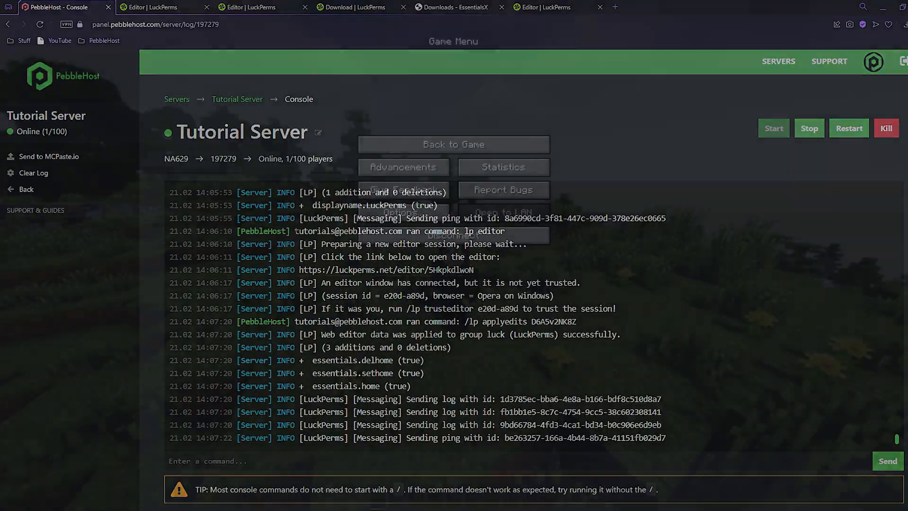
left_click(454, 144)
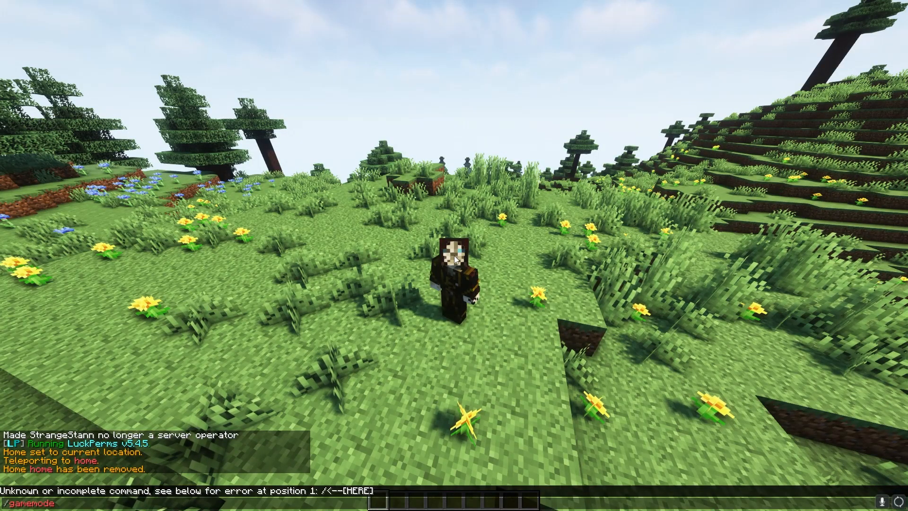
As the non-operator player, set, teleport to and delete the home 'home' via the luck group
type("creative")
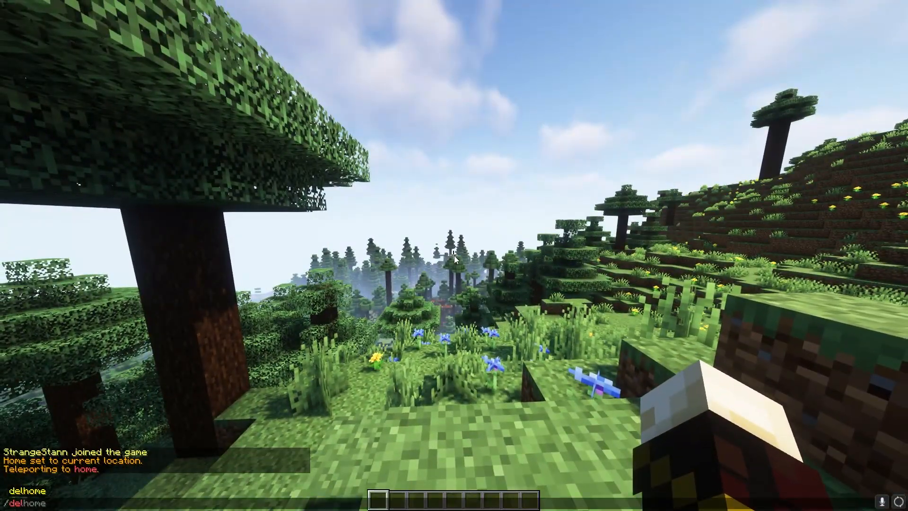
type("home")
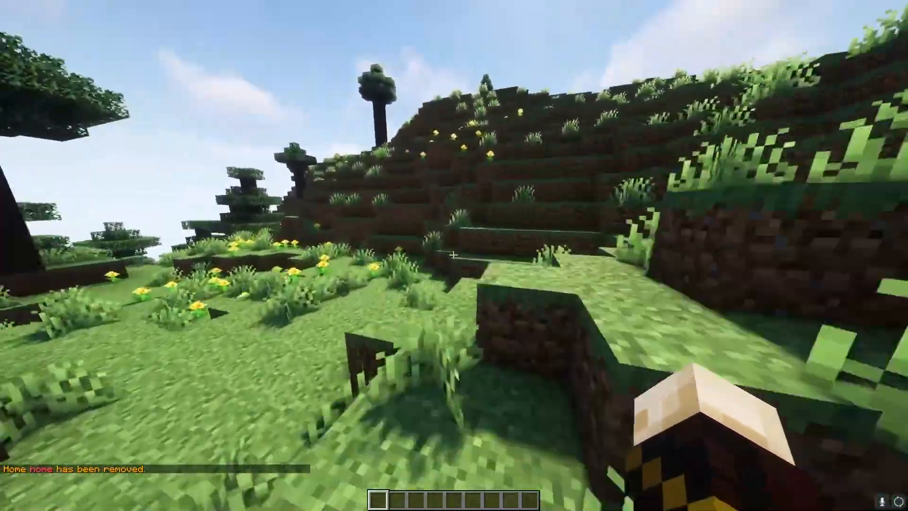
mouse_move(454, 254)
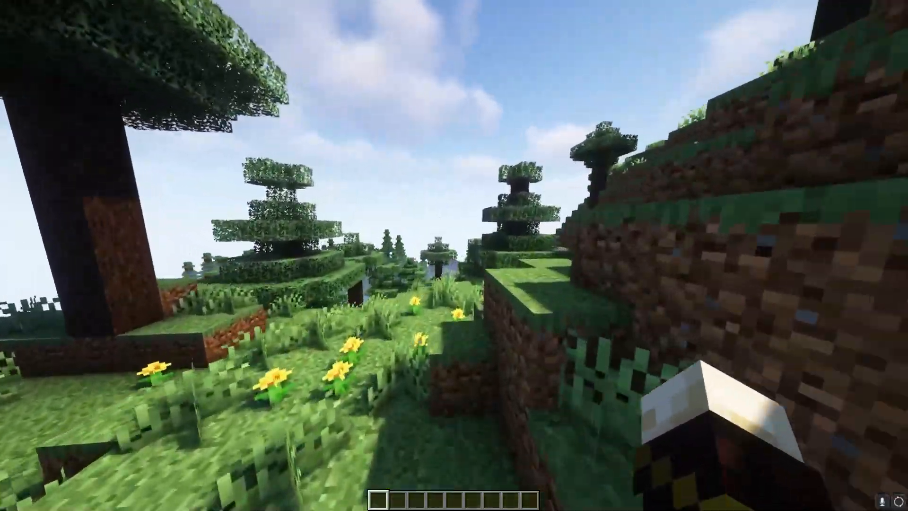
mouse_move(455, 255)
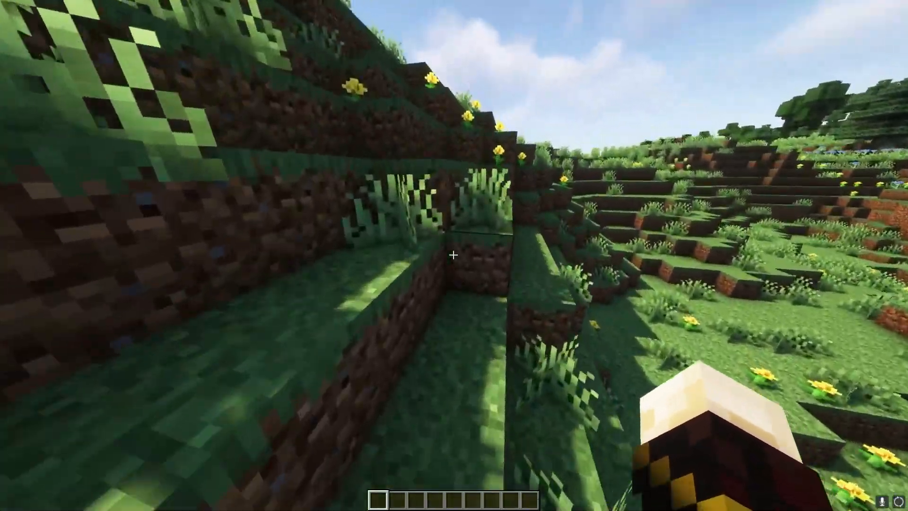
mouse_move(454, 254)
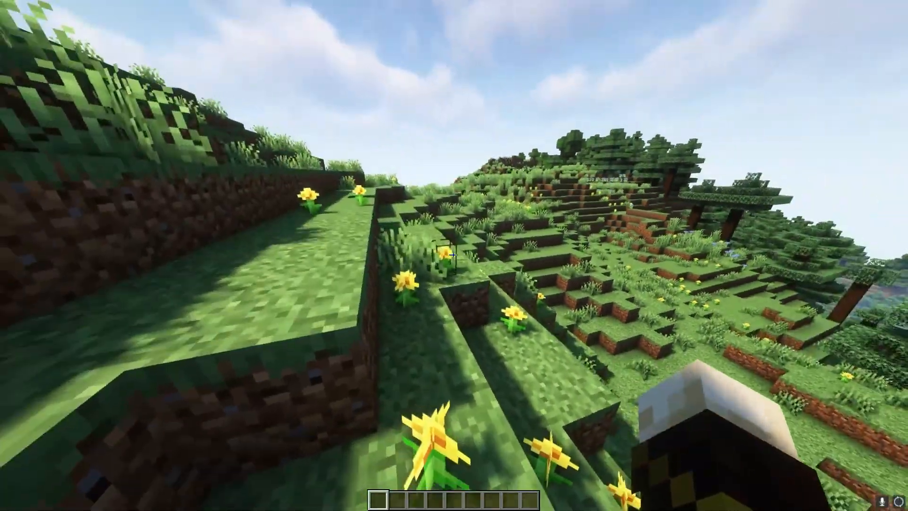
mouse_move(454, 255)
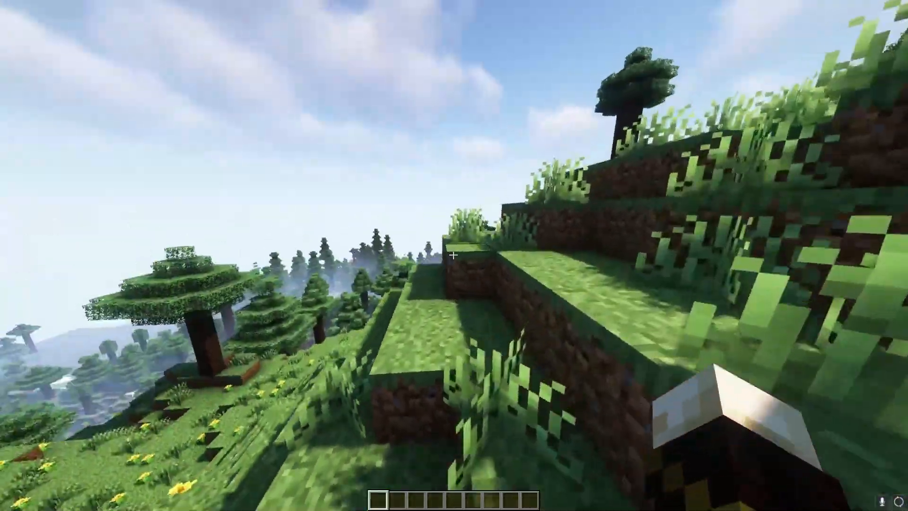
mouse_move(454, 256)
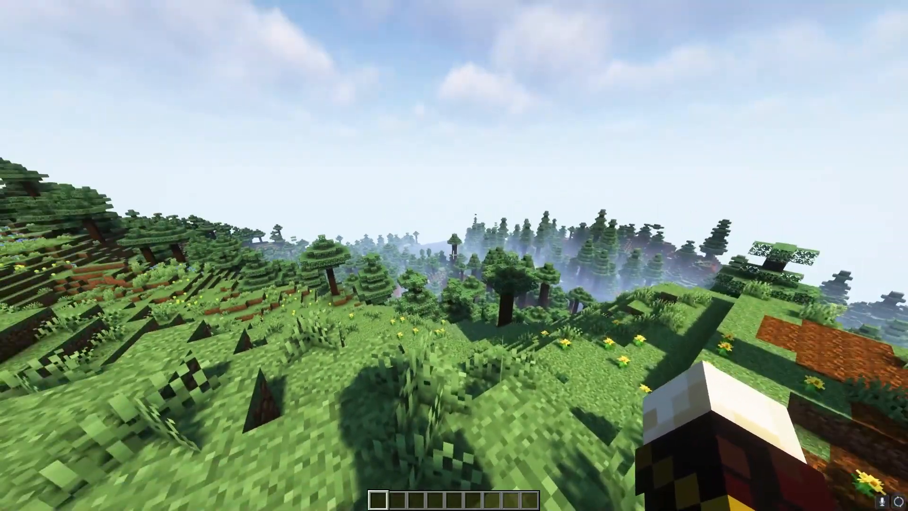
mouse_move(454, 255)
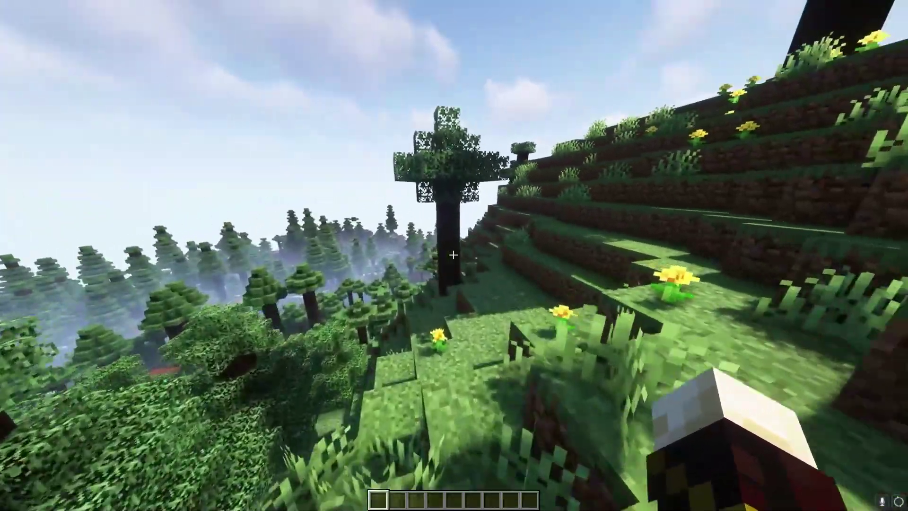
mouse_move(453, 255)
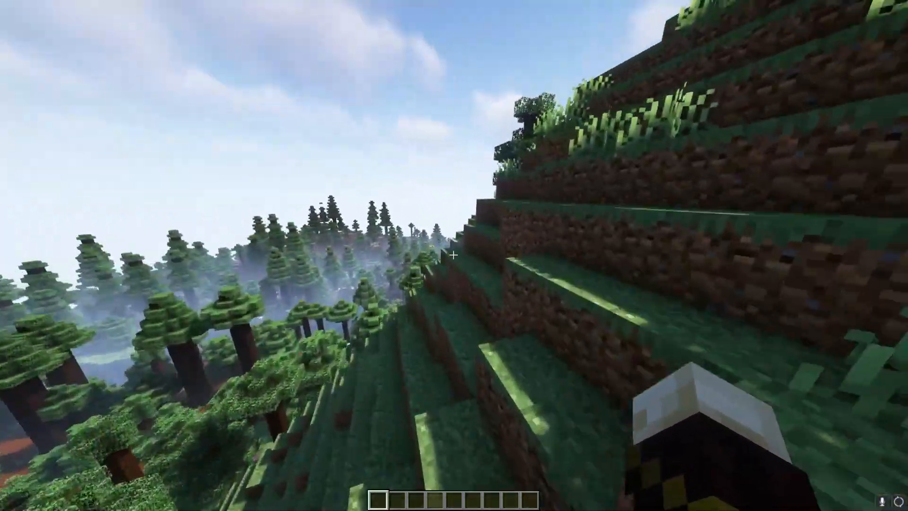